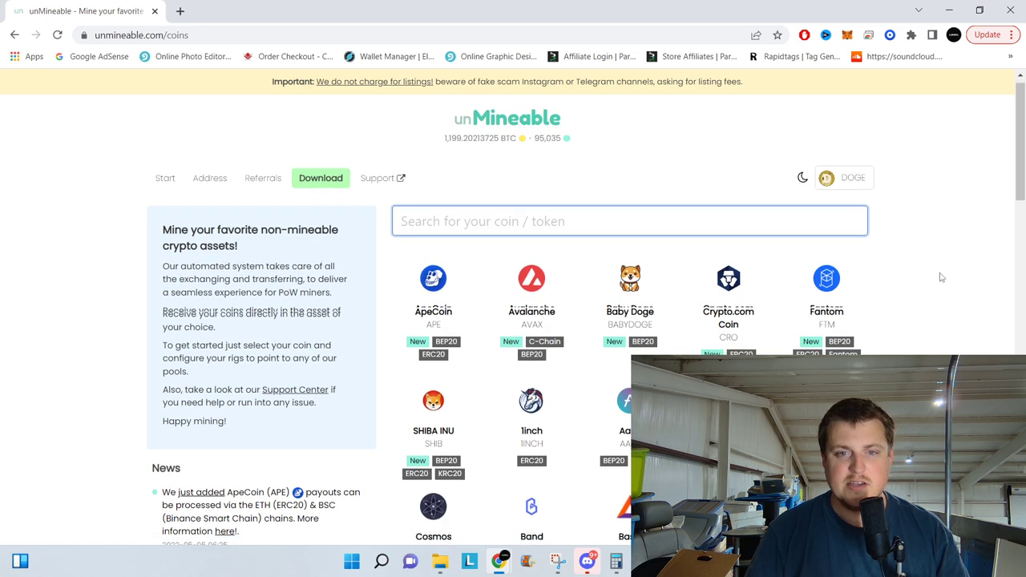
Go from the Dogecoin coin page to the unMineable miner download page
{"action": "scroll", "scroll_direction": "down", "scroll_amount": 3}
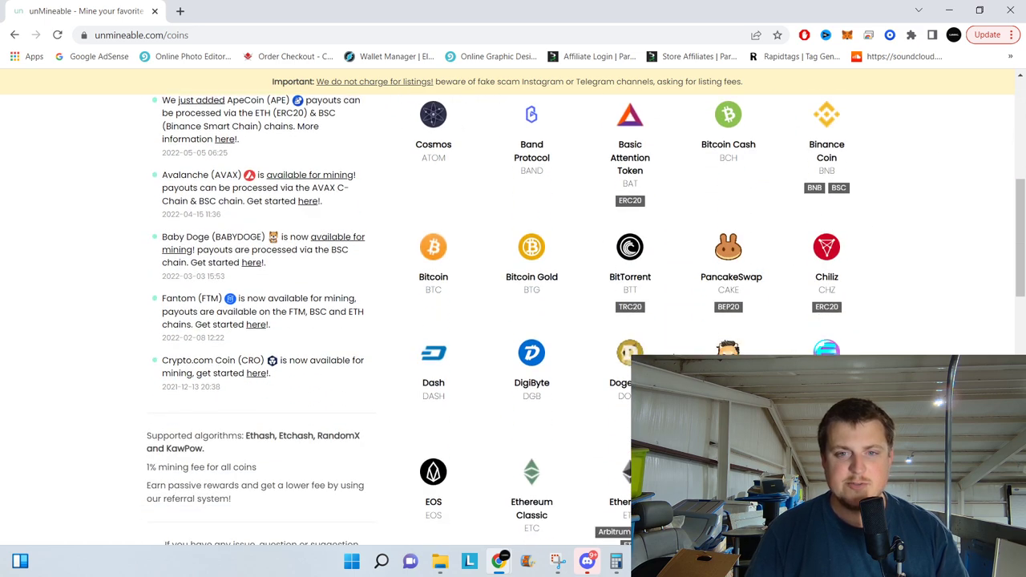
{"action": "left_click", "coordinate": [630, 352]}
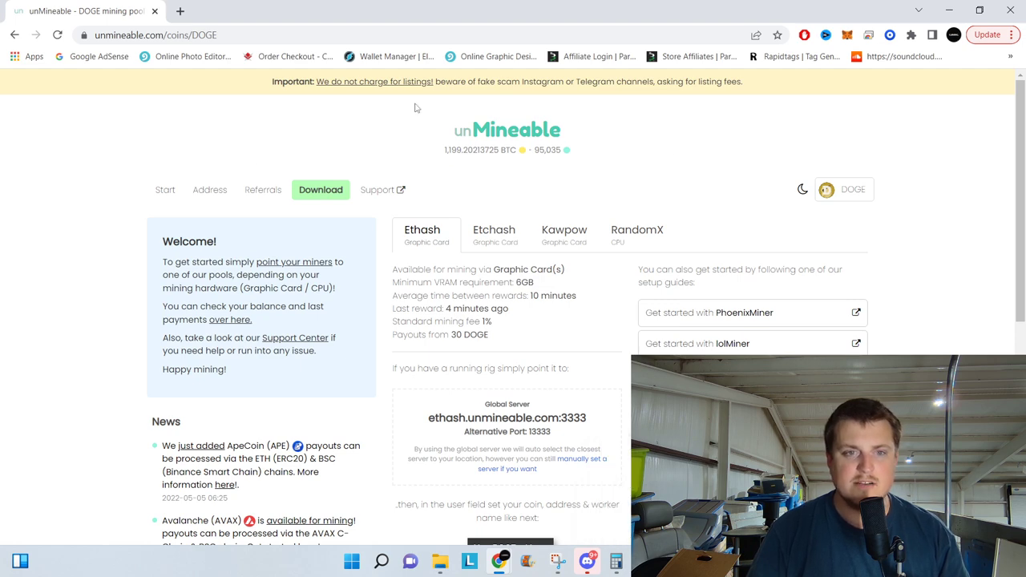
{"action": "left_click", "coordinate": [320, 189]}
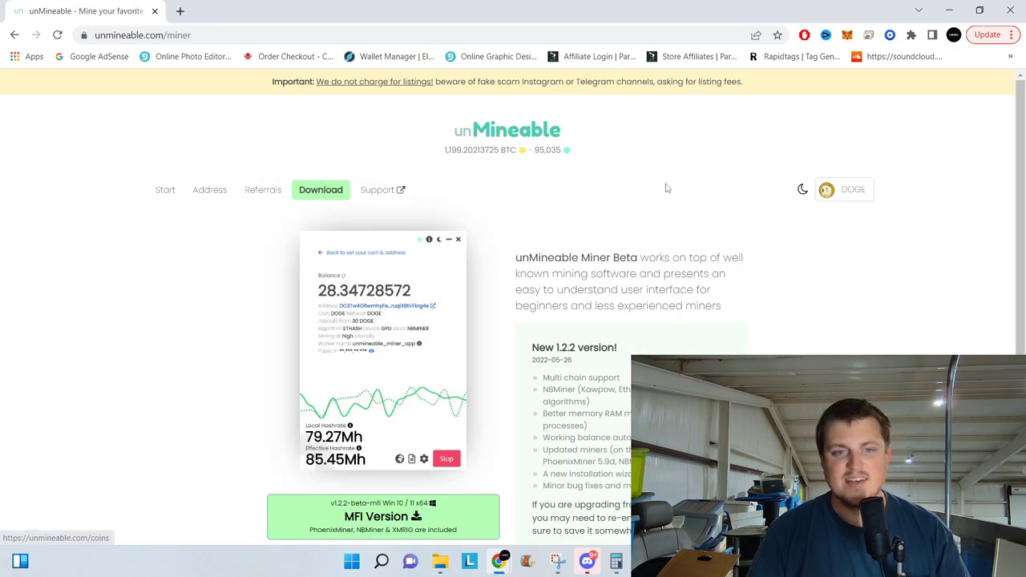
Start downloading the Miner 1.2.2 MFI version zip
{"action": "scroll", "scroll_direction": "down", "scroll_amount": 3}
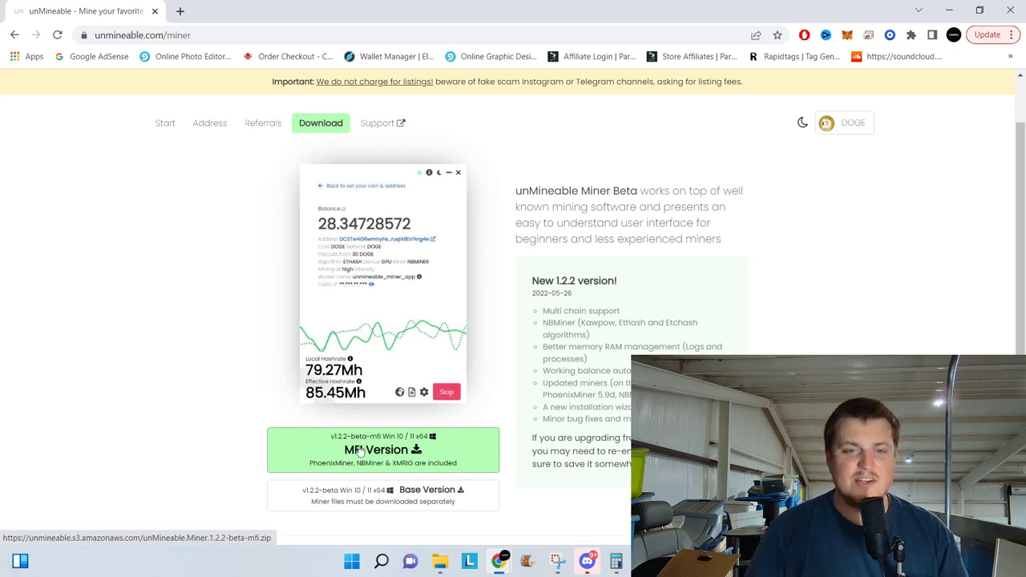
{"action": "left_click", "coordinate": [382, 448]}
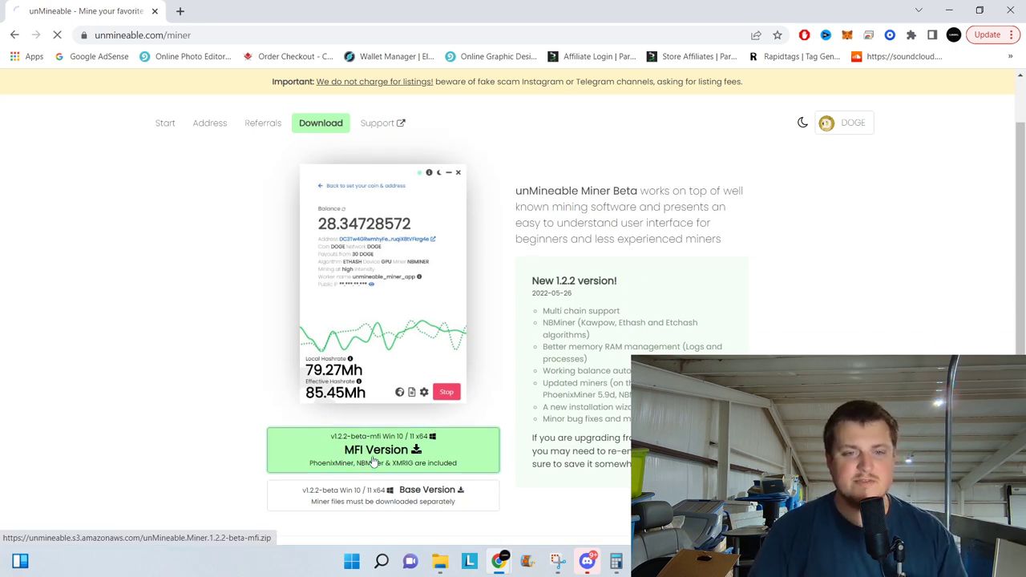
{"action": "left_click", "coordinate": [381, 449]}
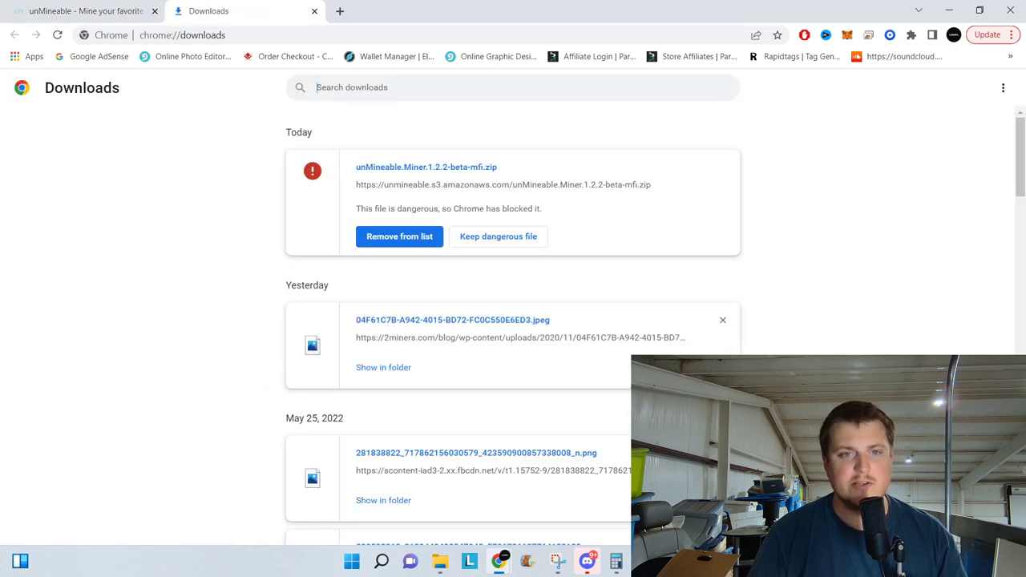
{"action": "mouse_move", "coordinate": [497, 235]}
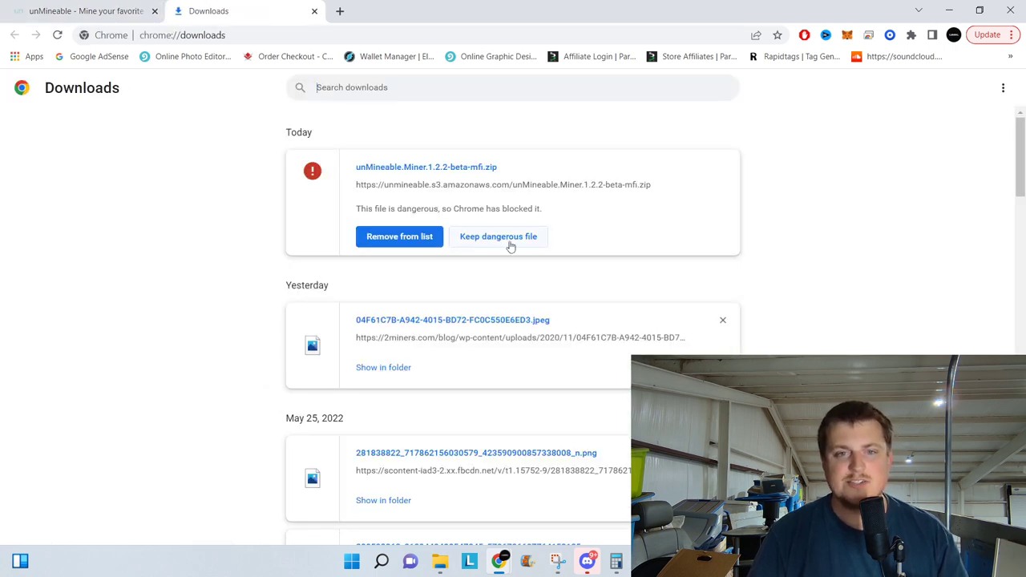
Keep the blocked unMineable.Miner.1.2.2-beta-mfi.zip despite Chrome's dangerous-file warning
{"action": "left_click", "coordinate": [497, 235]}
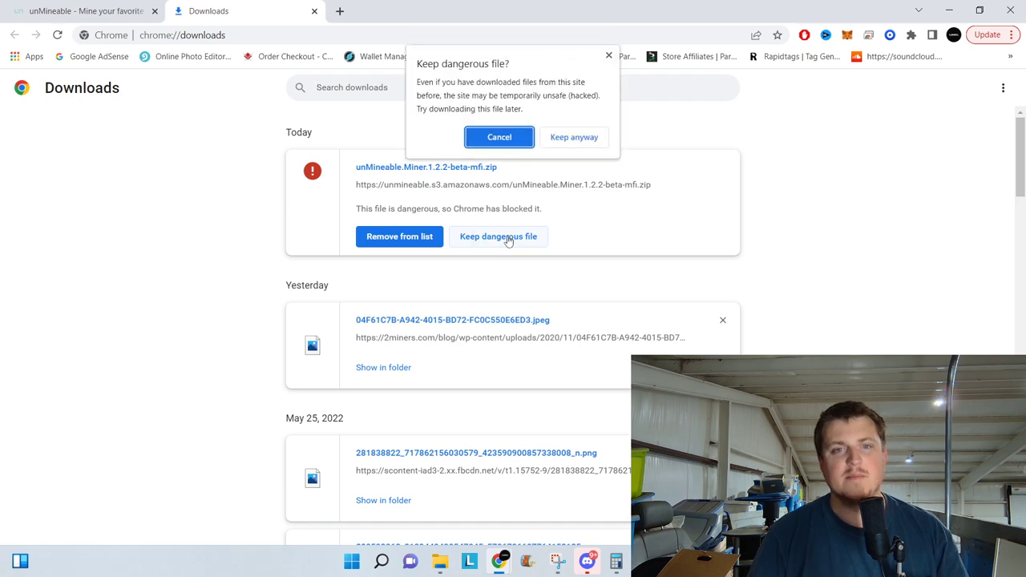
{"action": "mouse_move", "coordinate": [597, 125]}
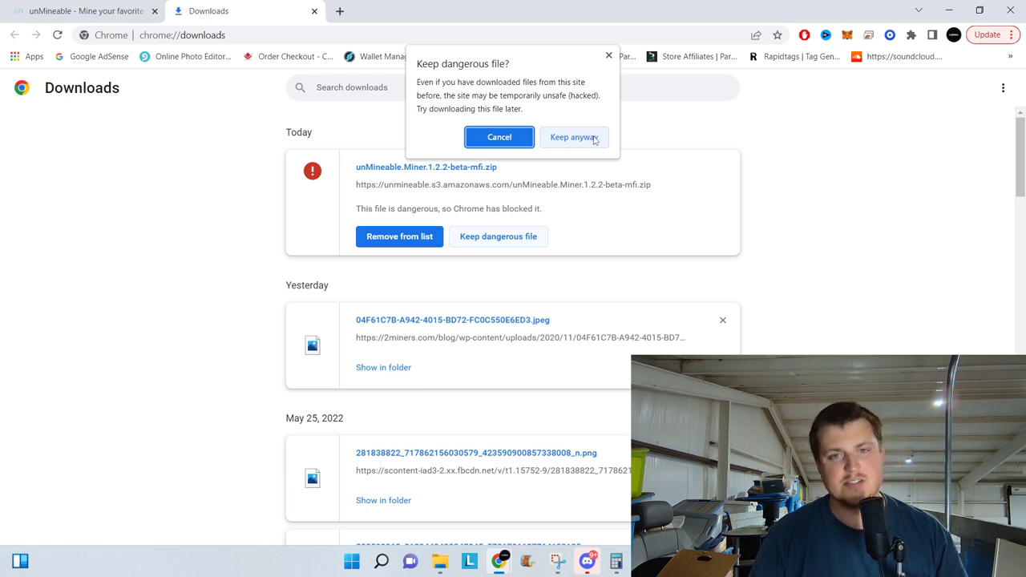
{"action": "left_click", "coordinate": [574, 138]}
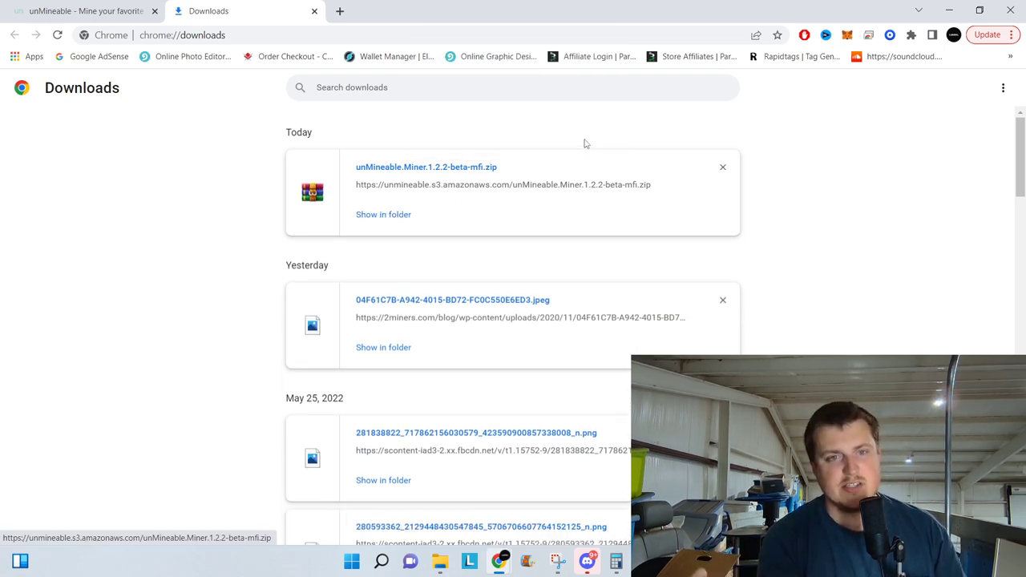
{"action": "mouse_move", "coordinate": [394, 225]}
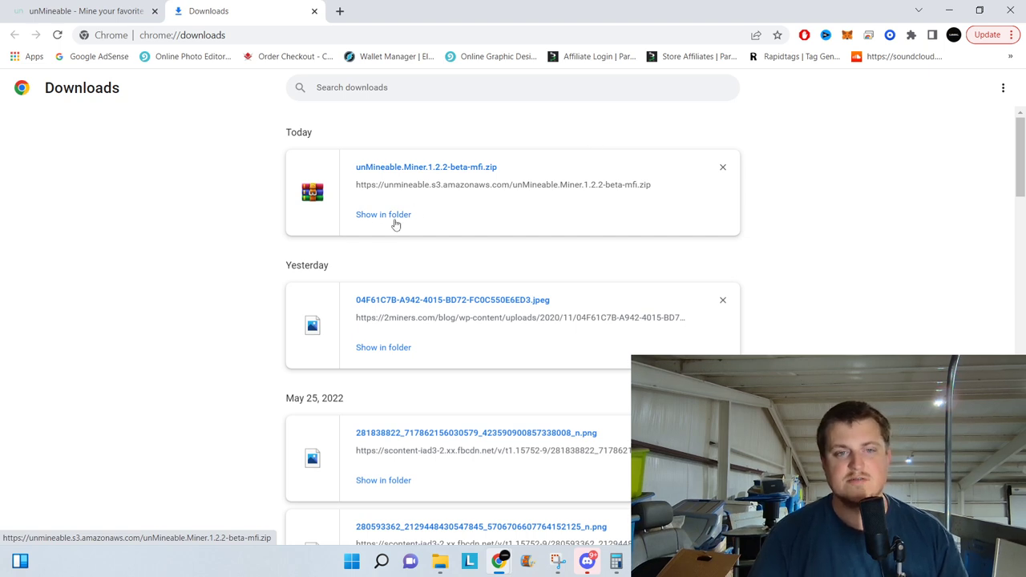
Extract the downloaded miner zip into its suggested folder in File Explorer
{"action": "left_click", "coordinate": [383, 214]}
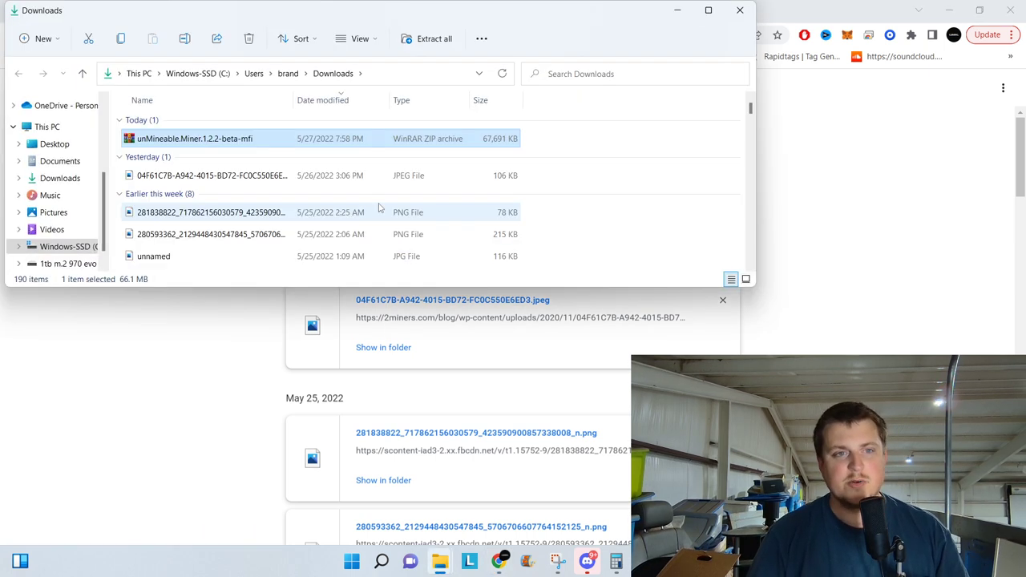
{"action": "mouse_move", "coordinate": [272, 144]}
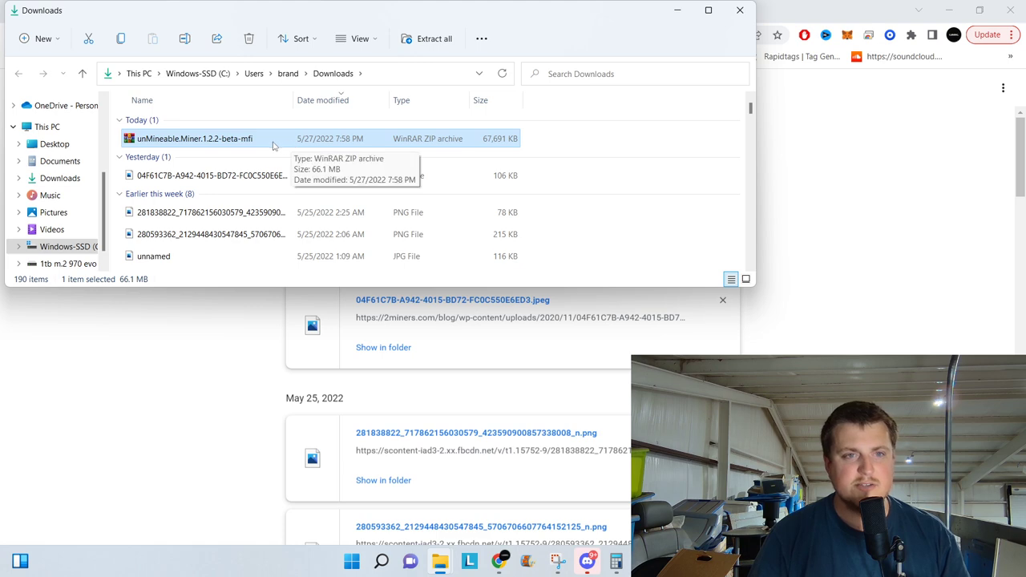
{"action": "right_click", "coordinate": [193, 138]}
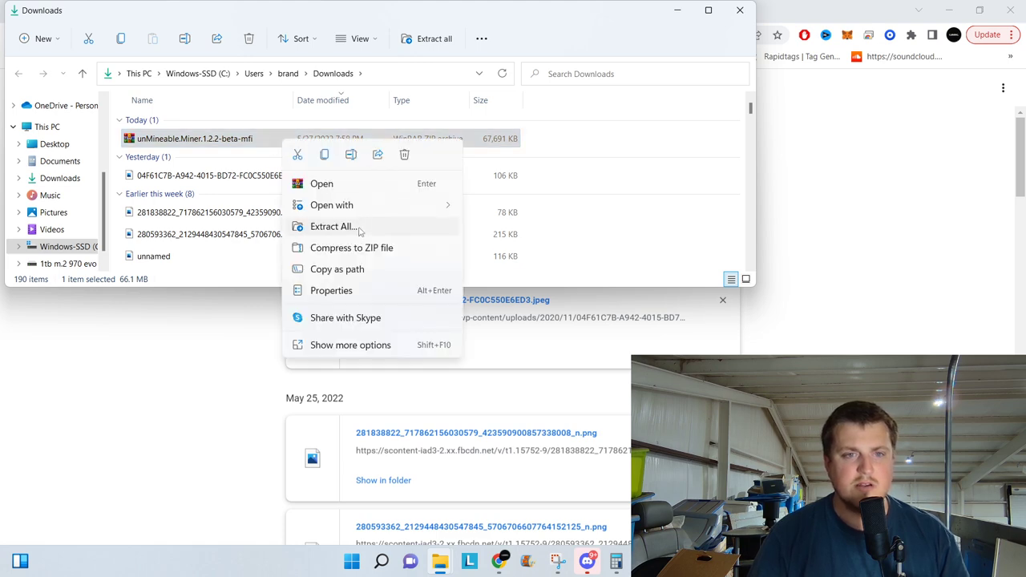
{"action": "left_click", "coordinate": [332, 226]}
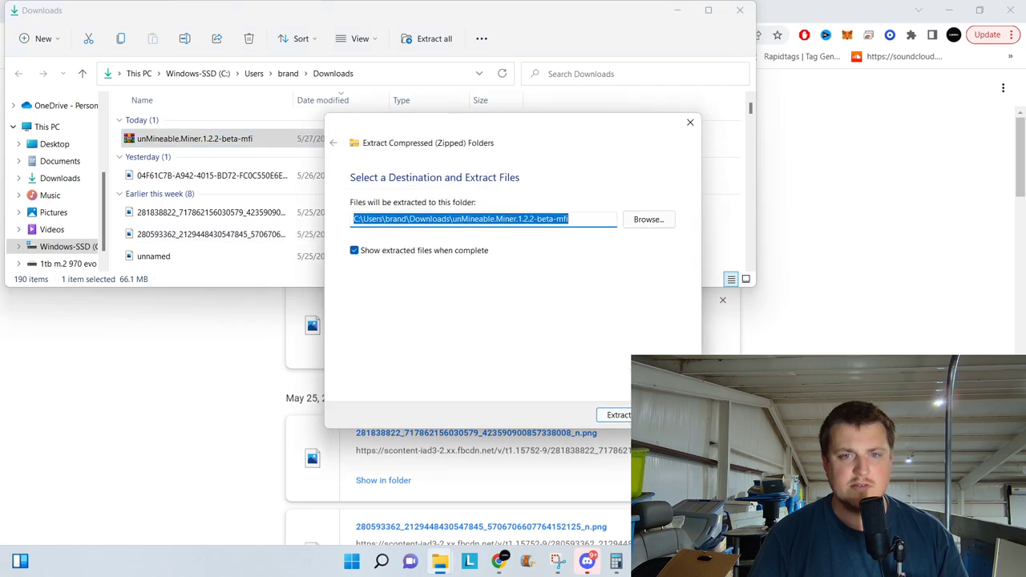
{"action": "left_click", "coordinate": [617, 414]}
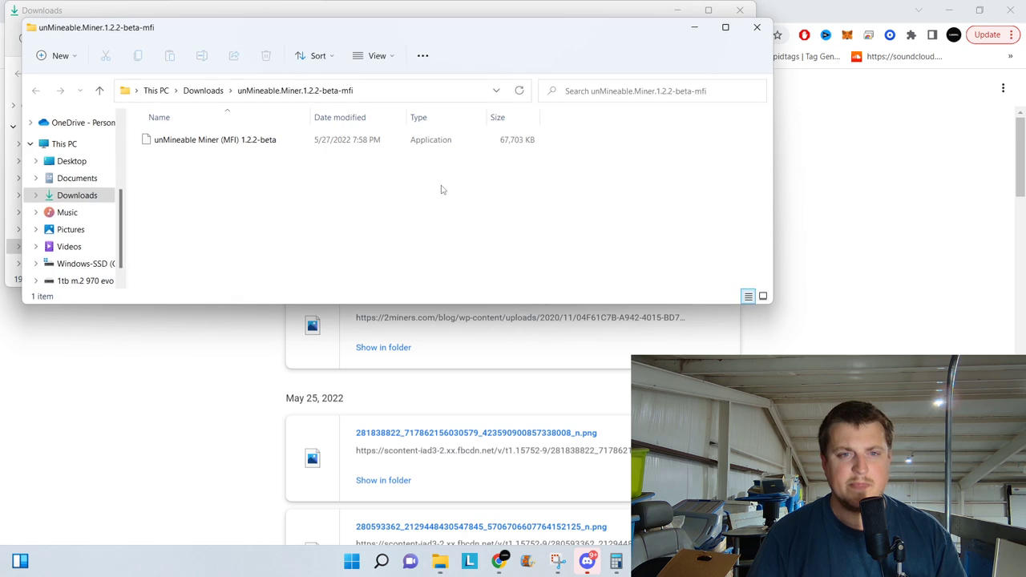
Select the extracted miner installer application in the new folder
{"action": "left_click", "coordinate": [214, 139]}
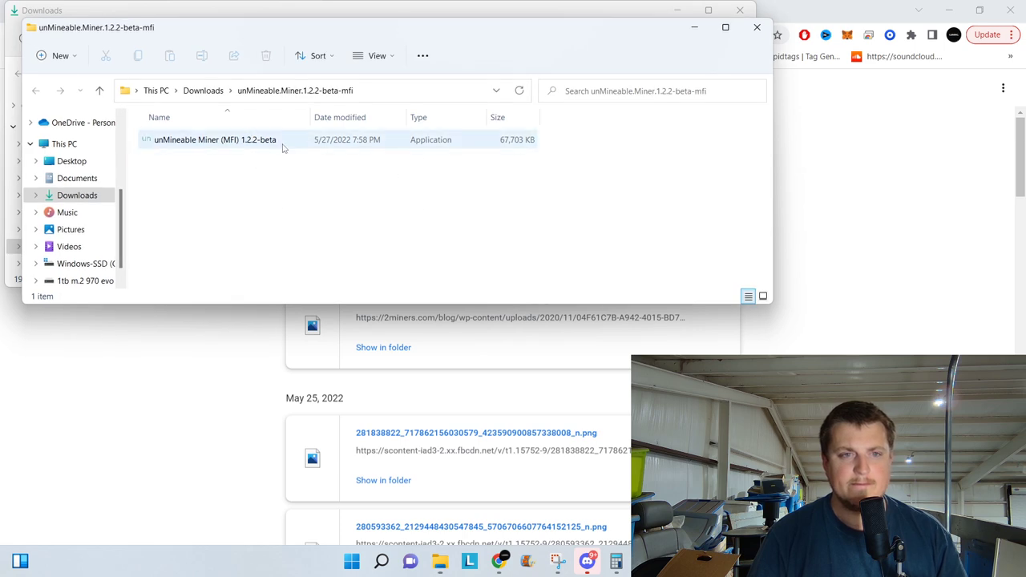
{"action": "left_click", "coordinate": [215, 139]}
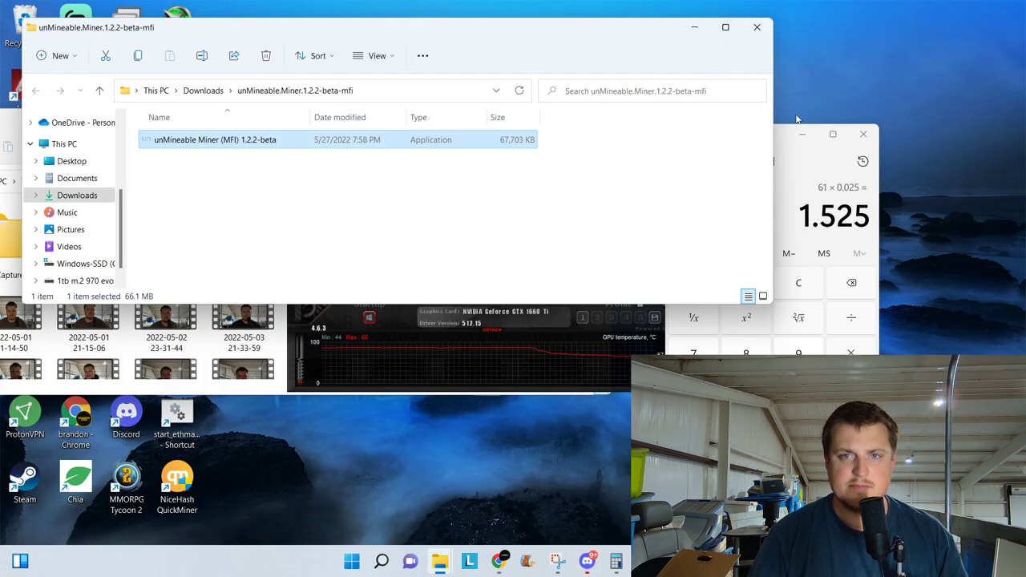
Copy the miner installer onto the desktop and place its icon near the top
{"action": "left_click", "coordinate": [69, 246]}
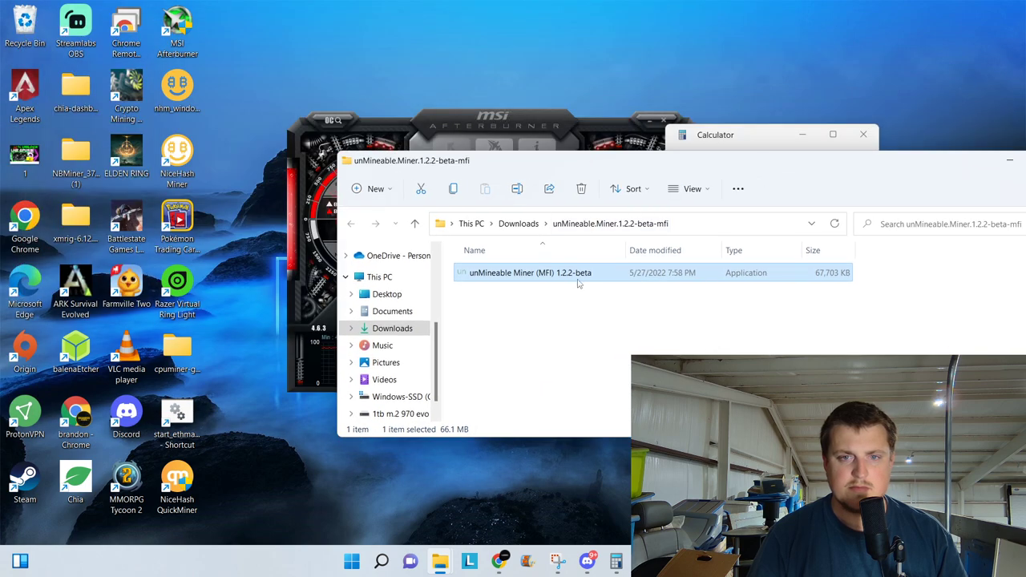
{"action": "left_click_drag", "start_coordinate": [529, 273], "coordinate": [328, 35]}
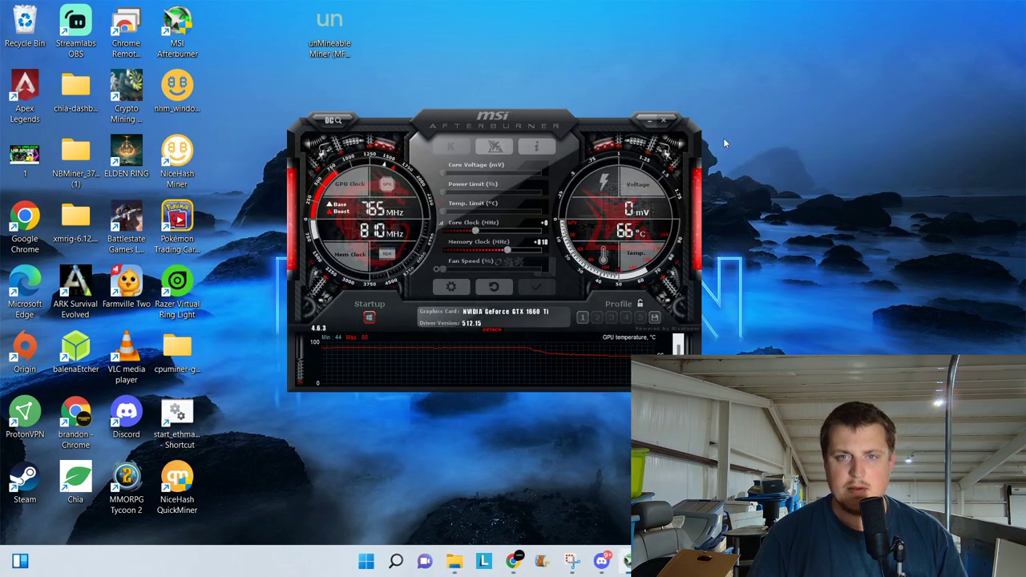
{"action": "left_click", "coordinate": [663, 120]}
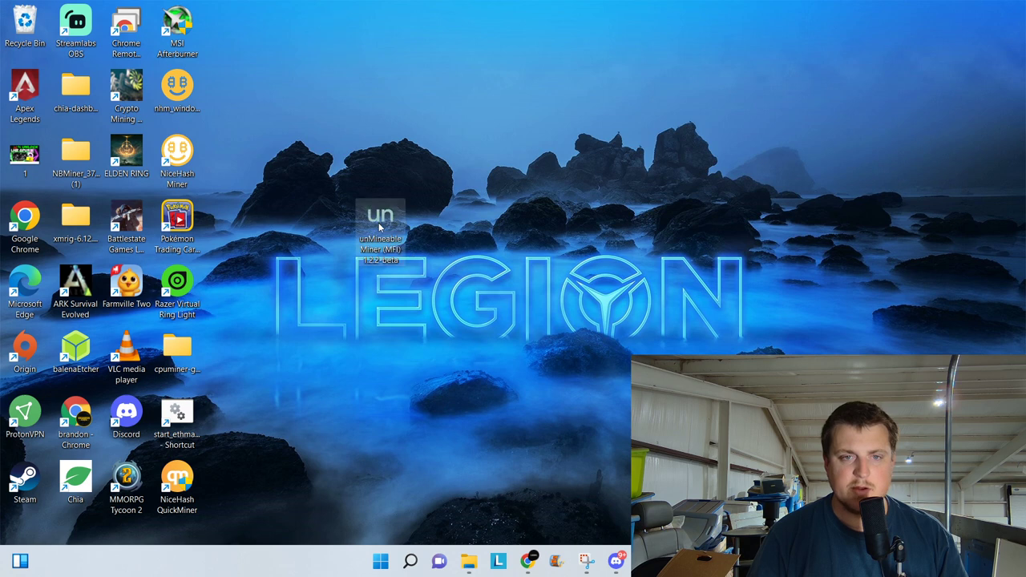
{"action": "left_click_drag", "start_coordinate": [381, 217], "coordinate": [328, 83]}
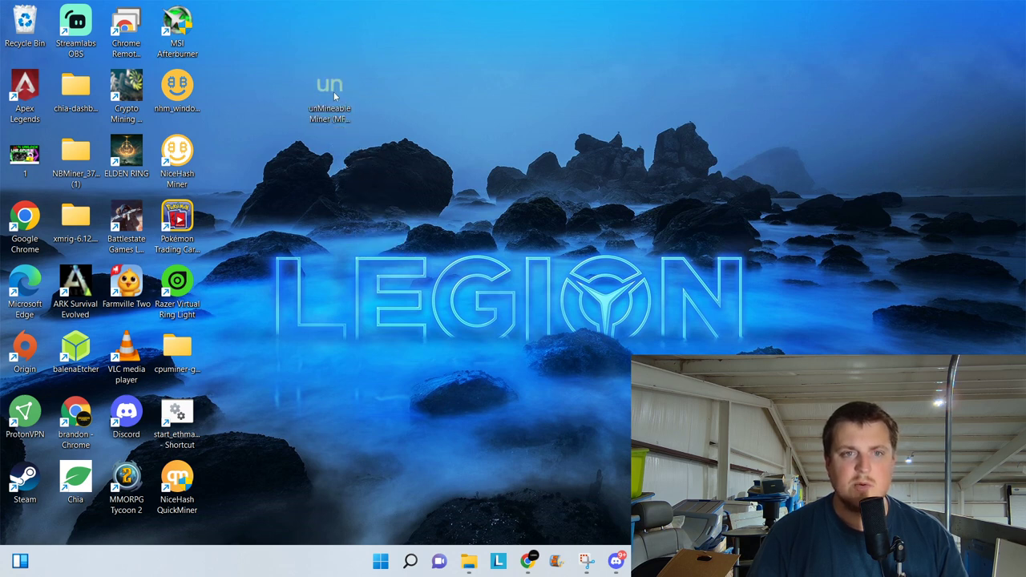
Launch the installer and run it anyway past the Windows SmartScreen warning
{"action": "double_click", "coordinate": [330, 87]}
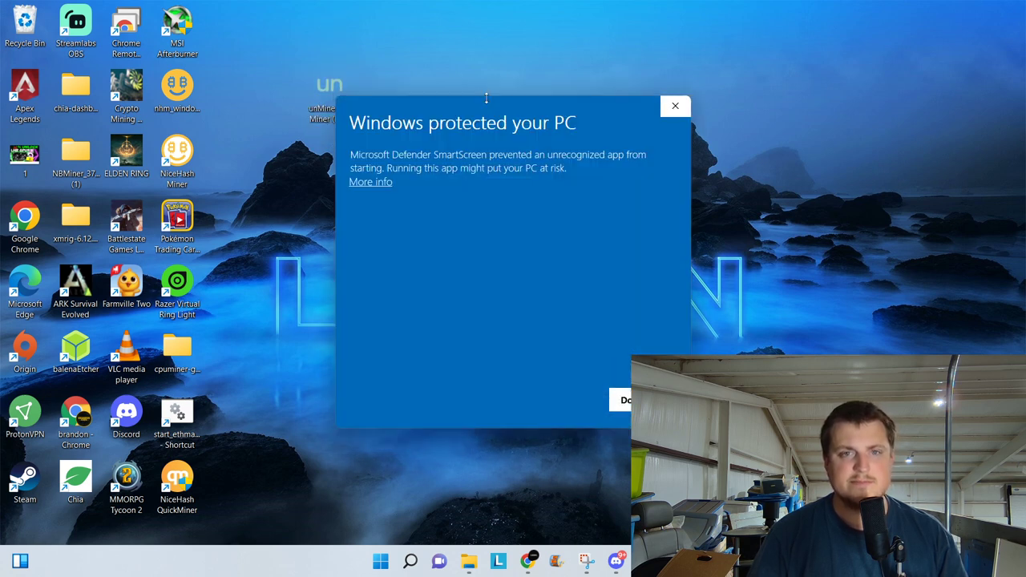
{"action": "left_click", "coordinate": [370, 183]}
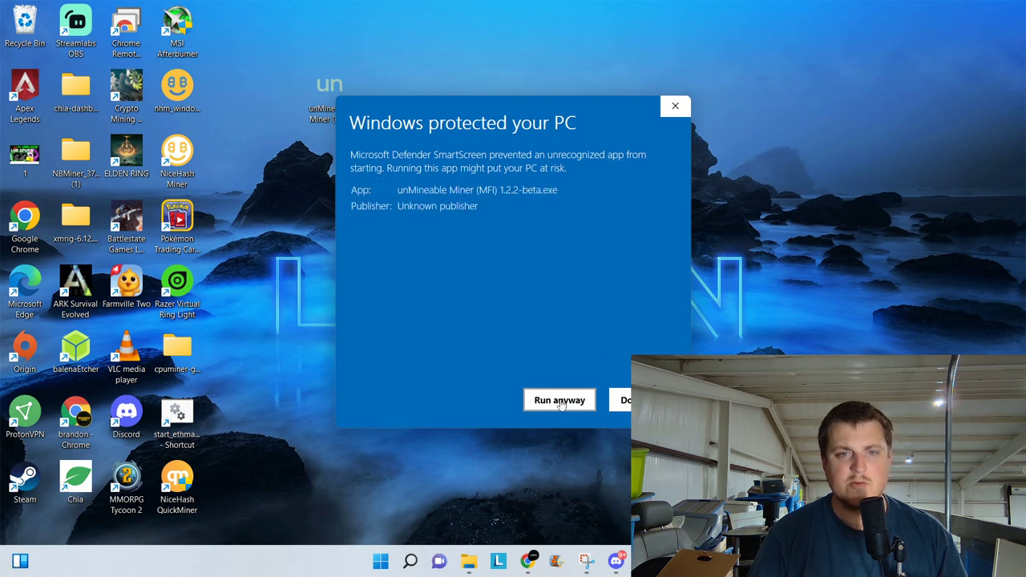
{"action": "left_click", "coordinate": [557, 400]}
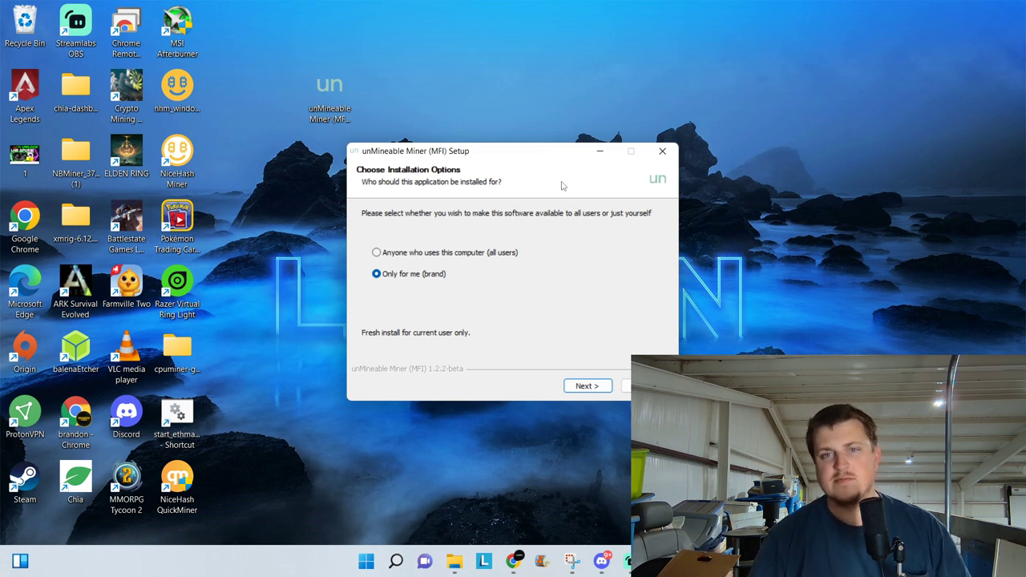
{"action": "mouse_move", "coordinate": [529, 147]}
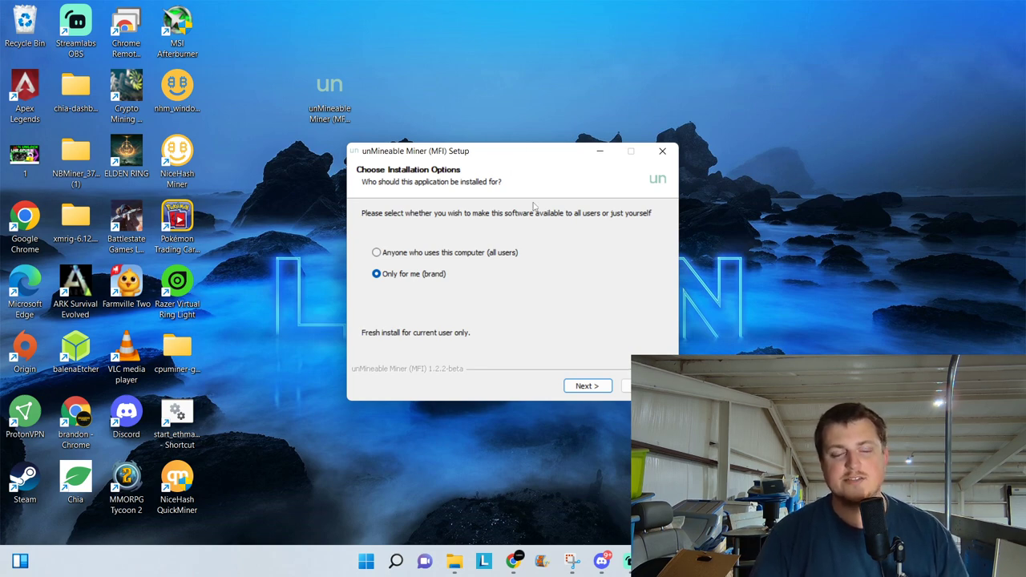
{"action": "mouse_move", "coordinate": [528, 165]}
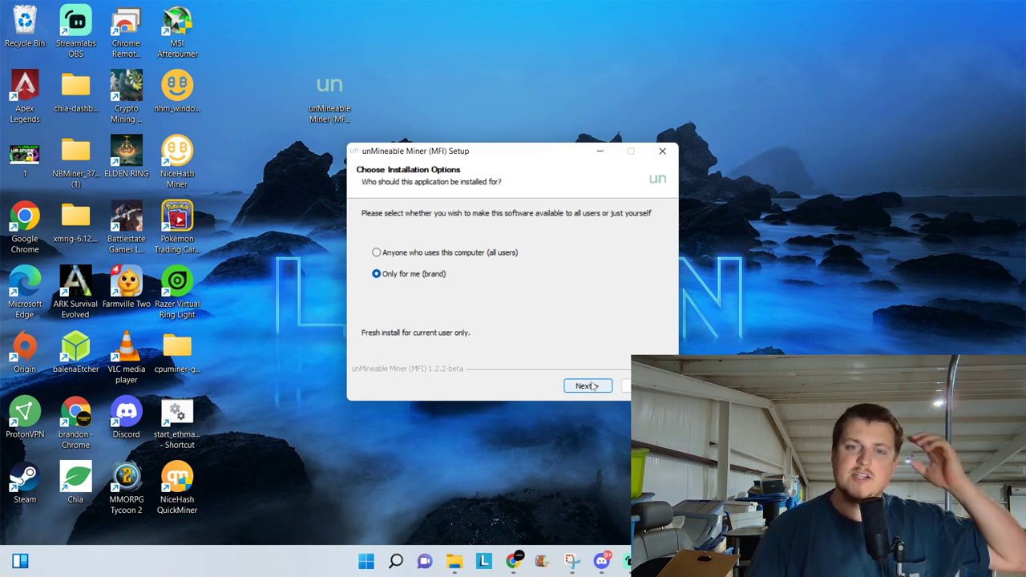
Install for the current user only and finish setup with the miner set to run
{"action": "left_click", "coordinate": [587, 384]}
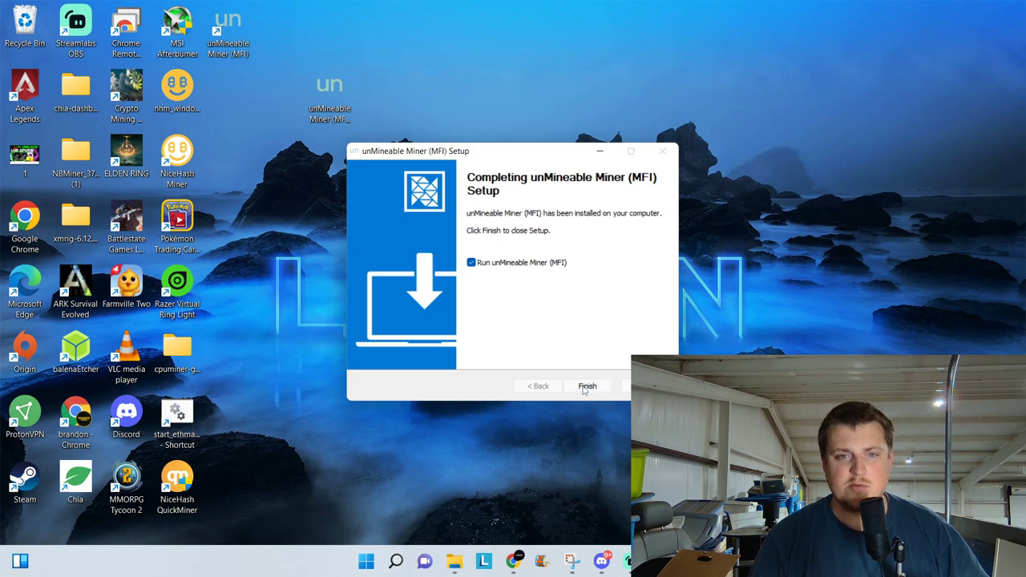
{"action": "left_click", "coordinate": [587, 385]}
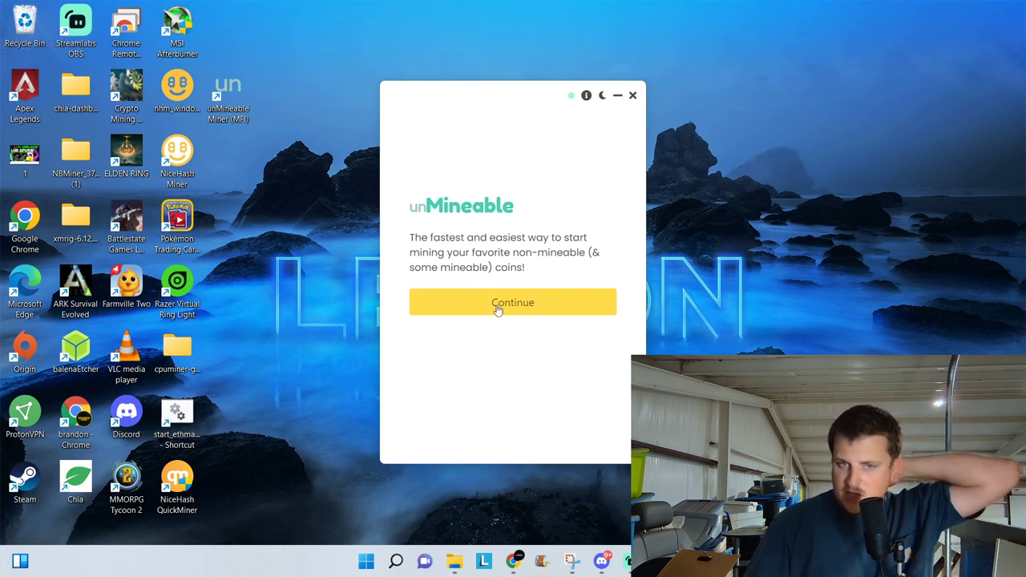
Compare graphics card mining with PhoenixMiner versus NBMiner algorithms
{"action": "left_click", "coordinate": [513, 301]}
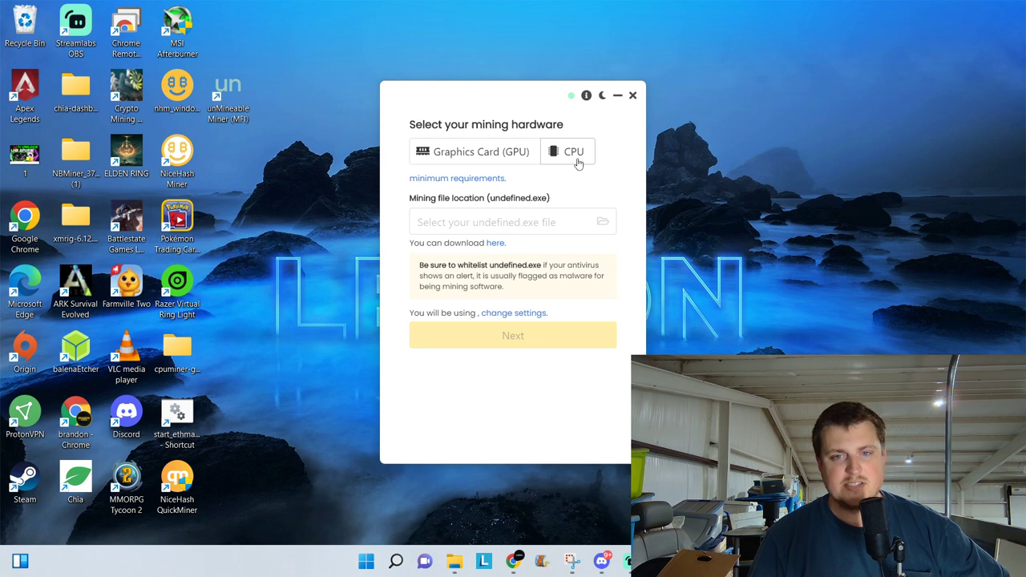
{"action": "mouse_move", "coordinate": [569, 160]}
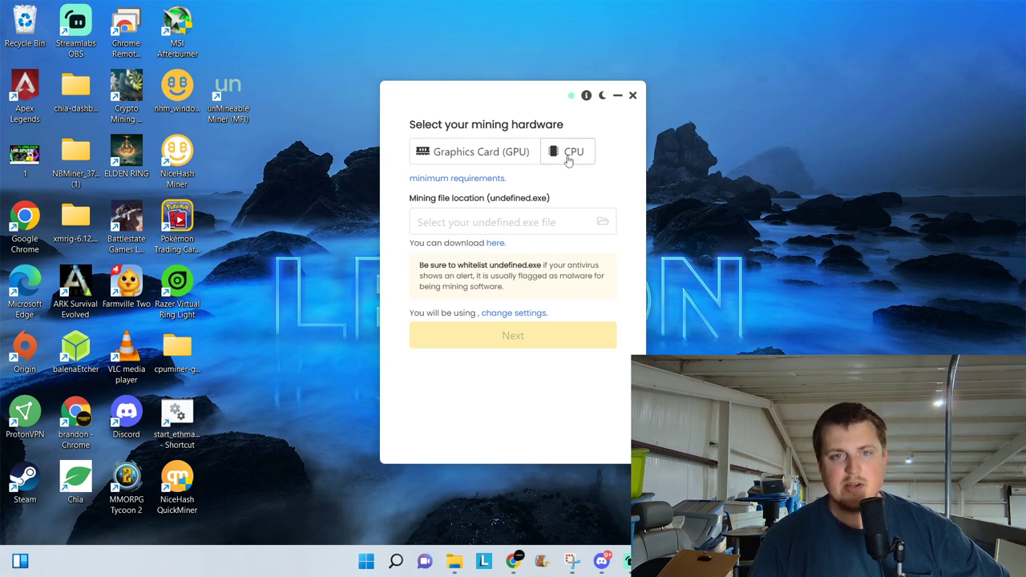
{"action": "left_click", "coordinate": [568, 151]}
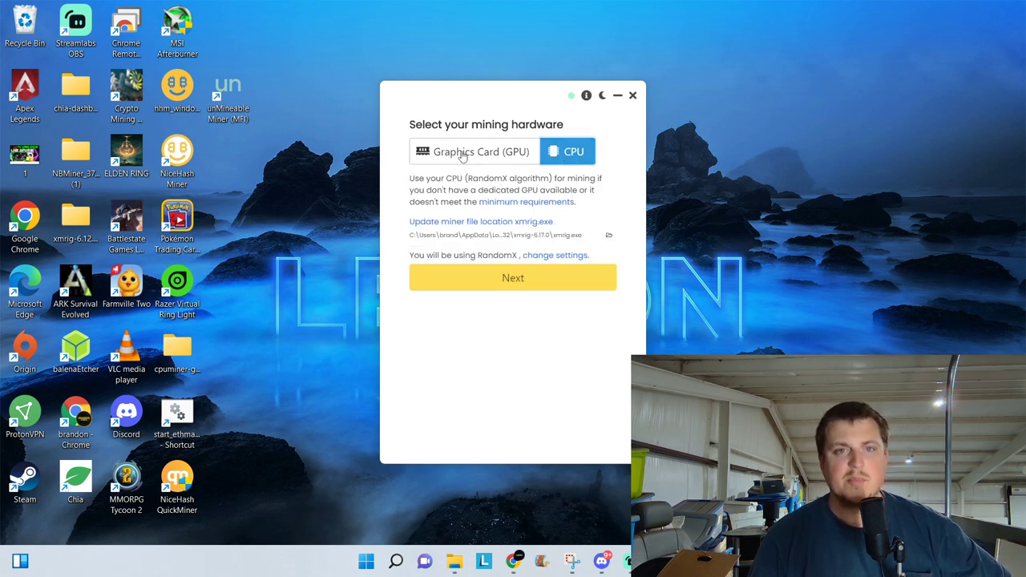
{"action": "left_click", "coordinate": [475, 151]}
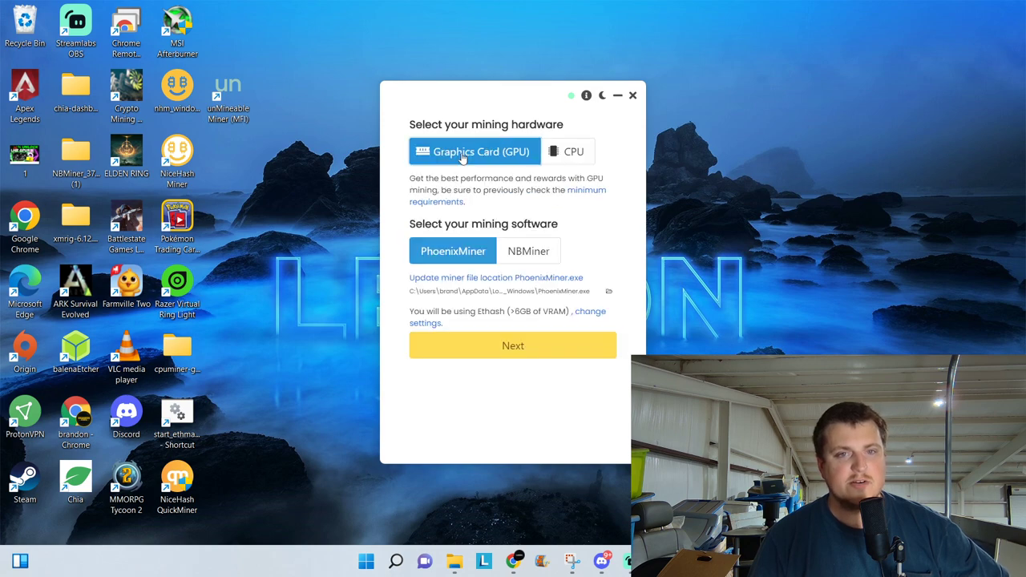
{"action": "mouse_move", "coordinate": [617, 242]}
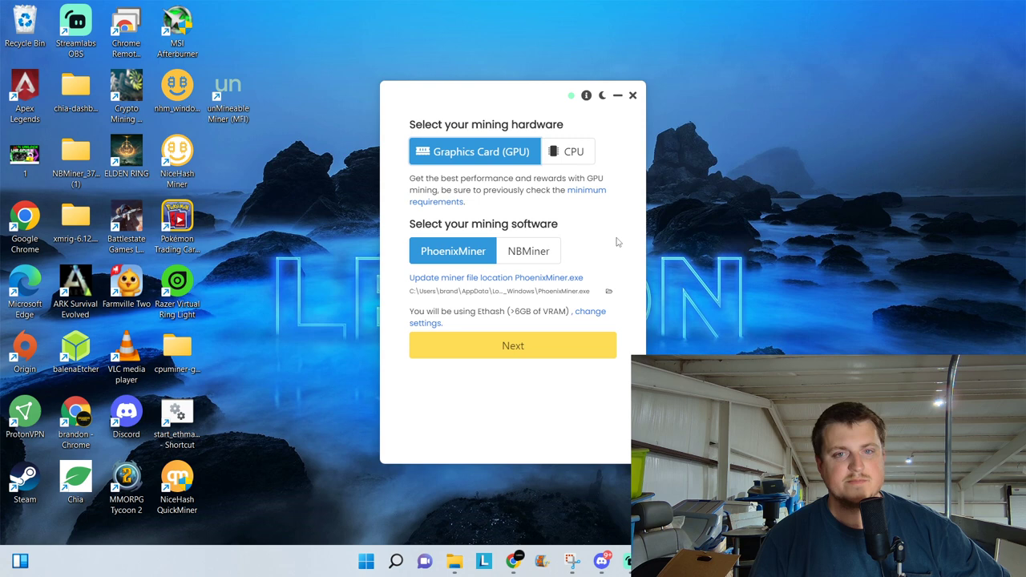
{"action": "left_click", "coordinate": [529, 250]}
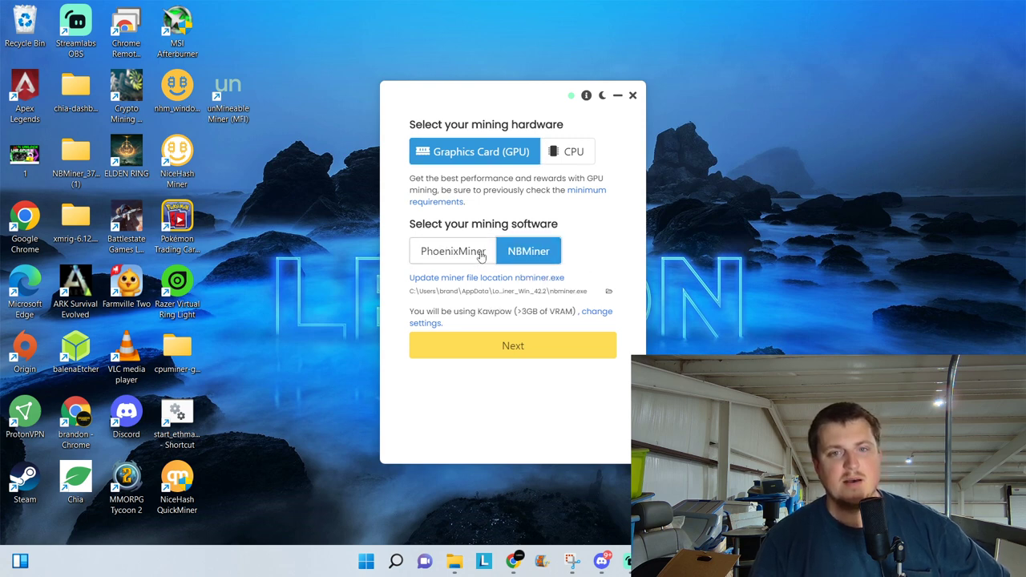
{"action": "left_click", "coordinate": [451, 250]}
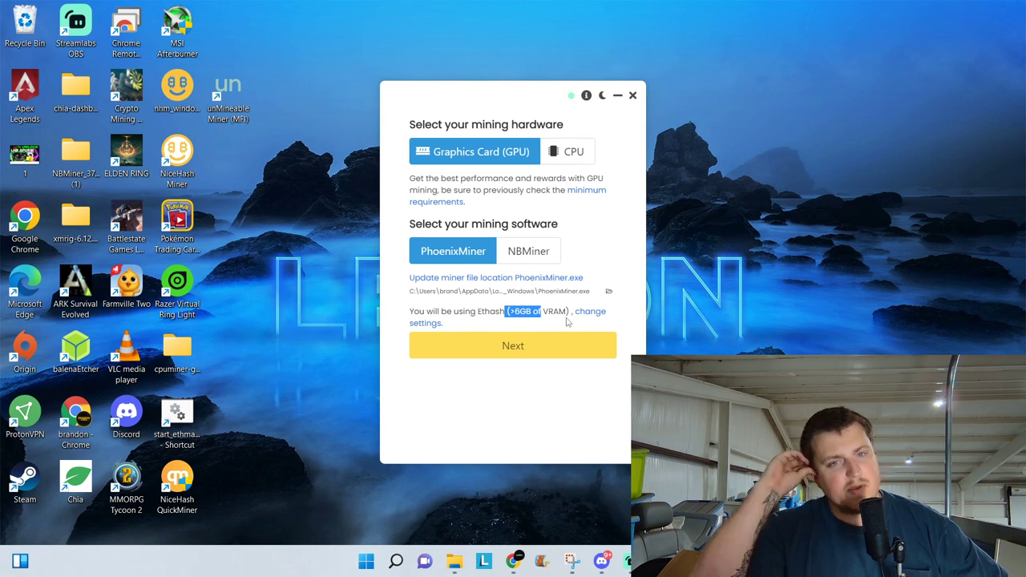
{"action": "left_click", "coordinate": [529, 250]}
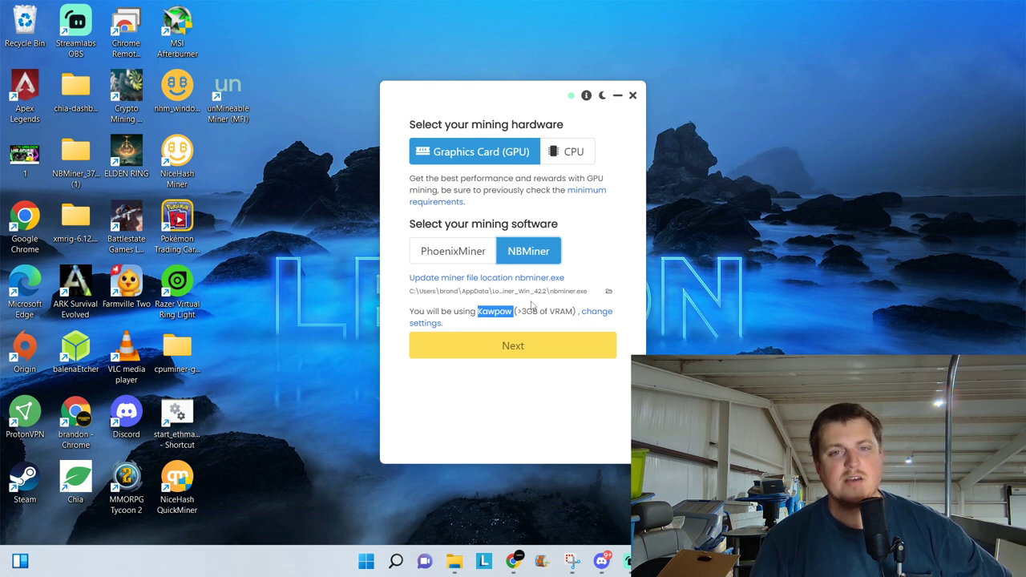
{"action": "left_click", "coordinate": [451, 250]}
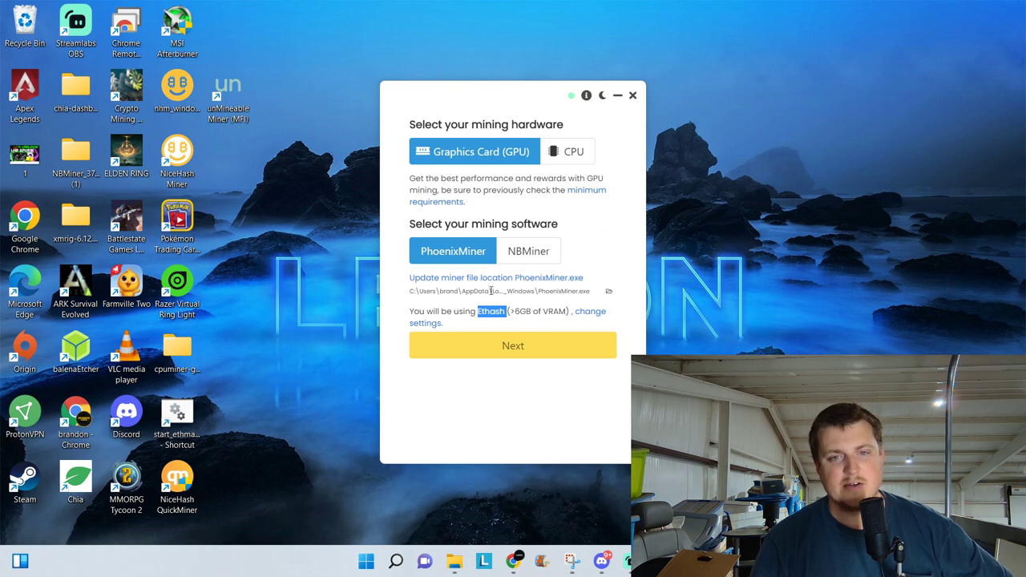
{"action": "mouse_move", "coordinate": [568, 150]}
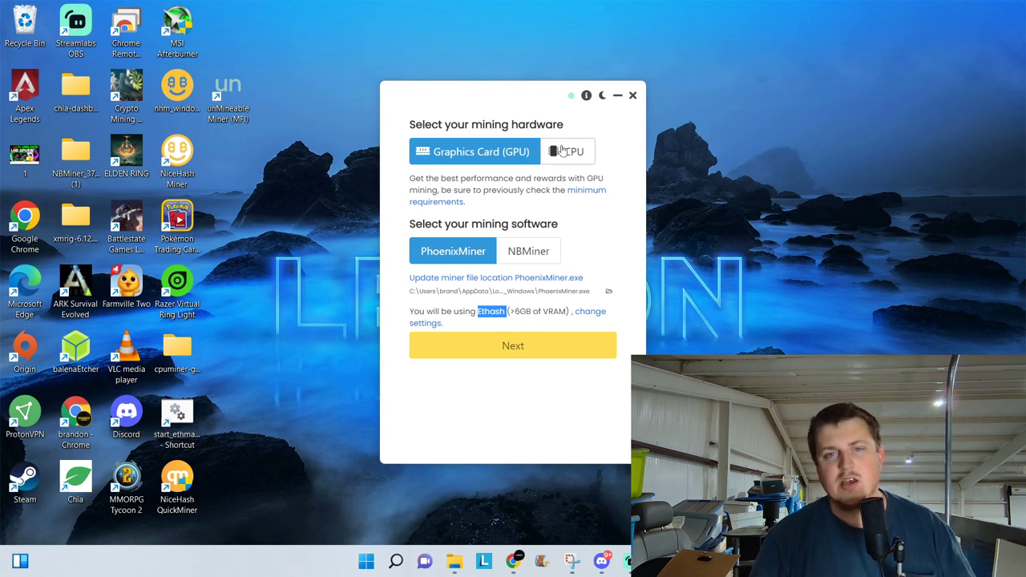
Settle on CPU mining with RandomX and continue to coin and address setup
{"action": "left_click", "coordinate": [567, 150]}
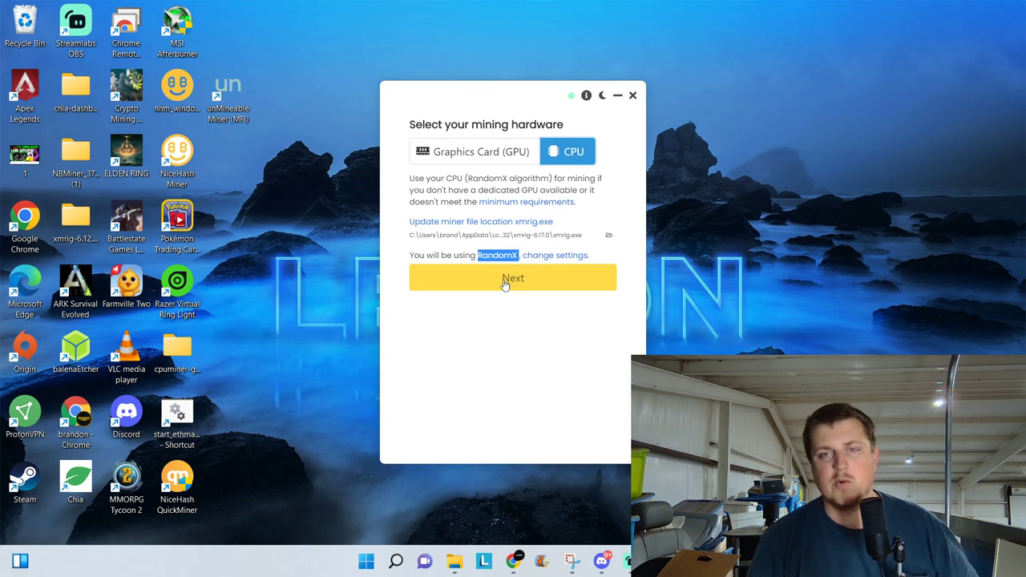
{"action": "left_click", "coordinate": [513, 278]}
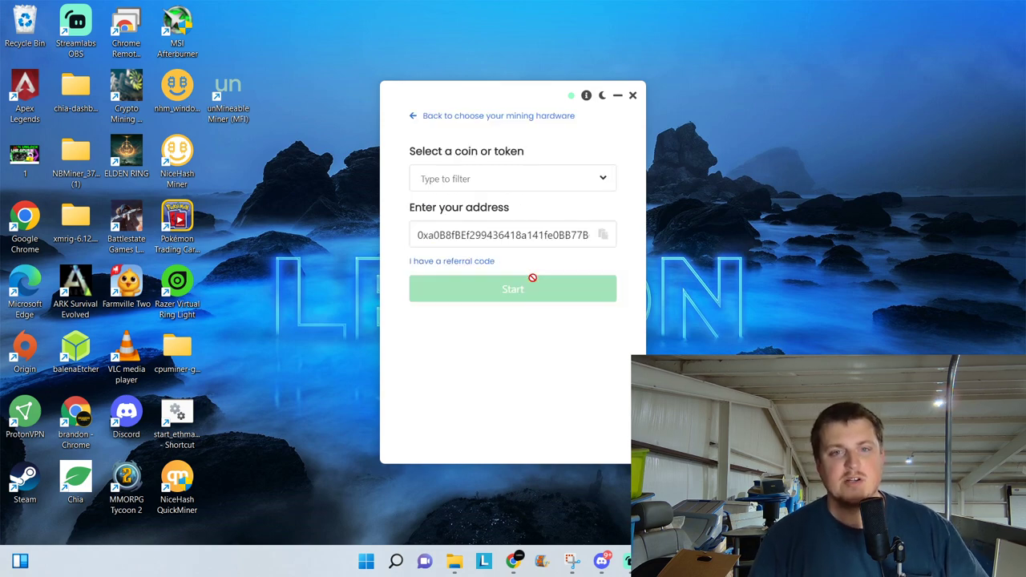
Choose Dogecoin as the coin and clear the invalid prefilled wallet address
{"action": "left_click", "coordinate": [513, 178]}
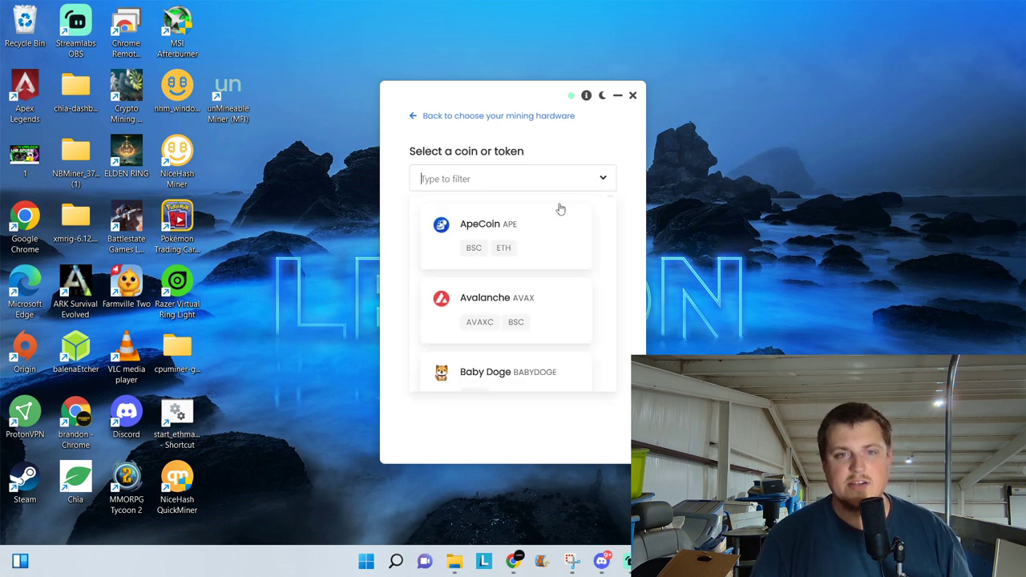
{"action": "type", "text": "do"}
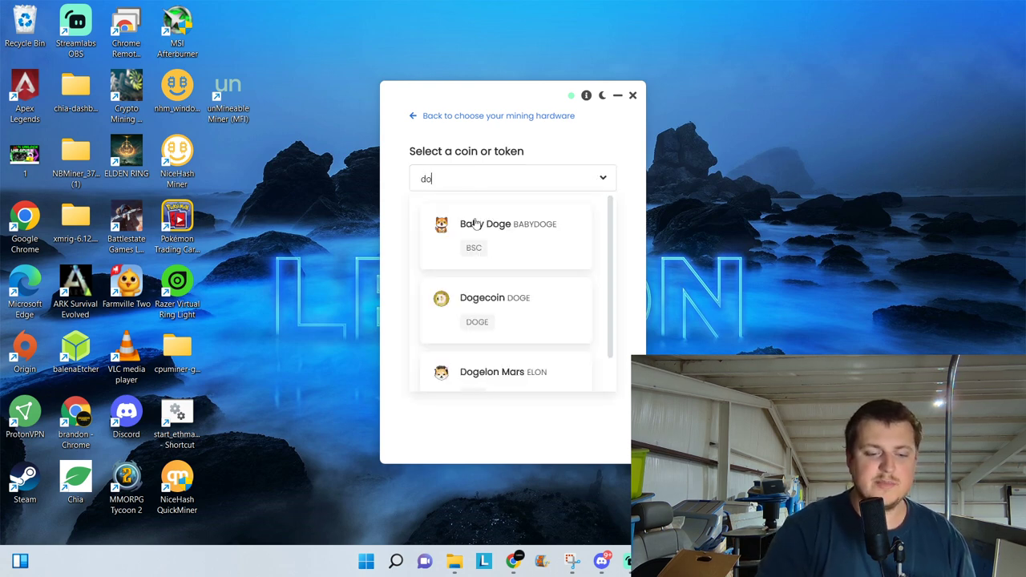
{"action": "left_click", "coordinate": [494, 297]}
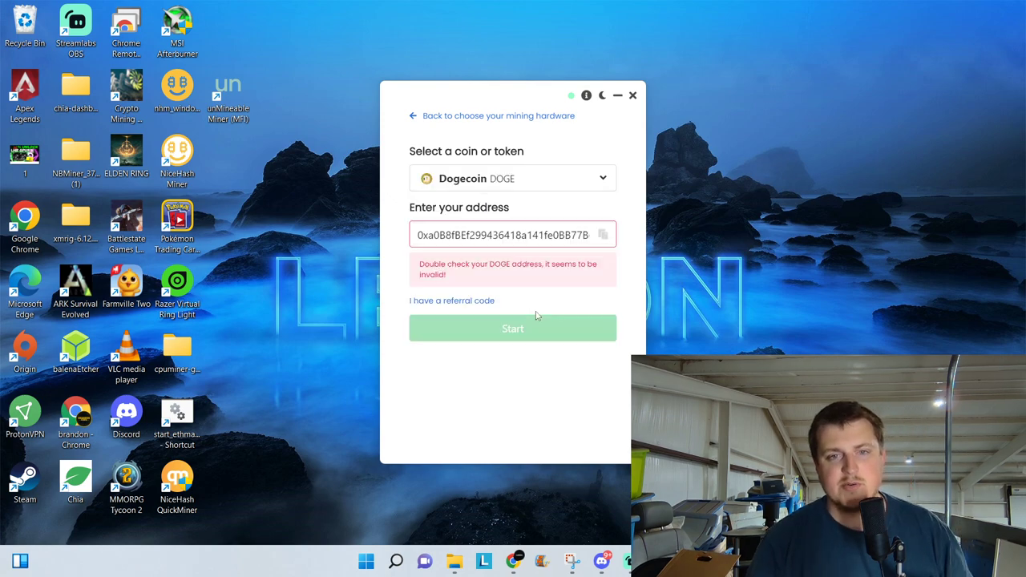
{"action": "left_click", "coordinate": [513, 234]}
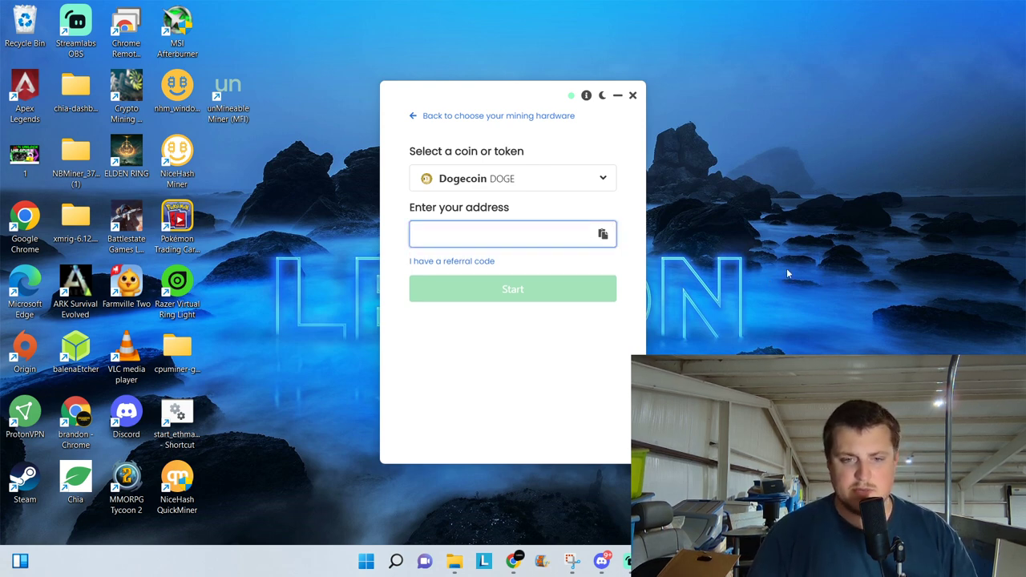
{"action": "mouse_move", "coordinate": [513, 561]}
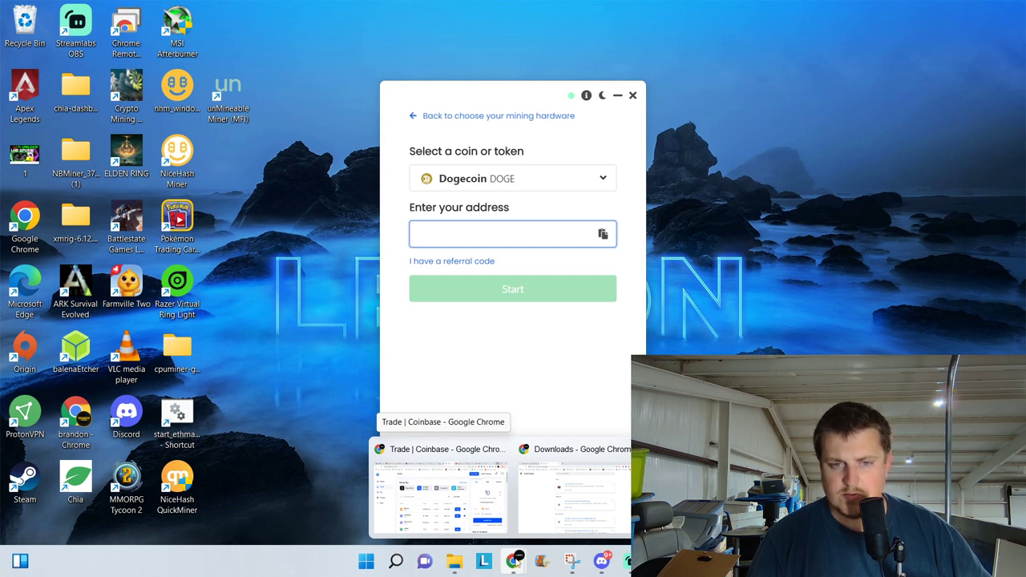
{"action": "left_click", "coordinate": [513, 234]}
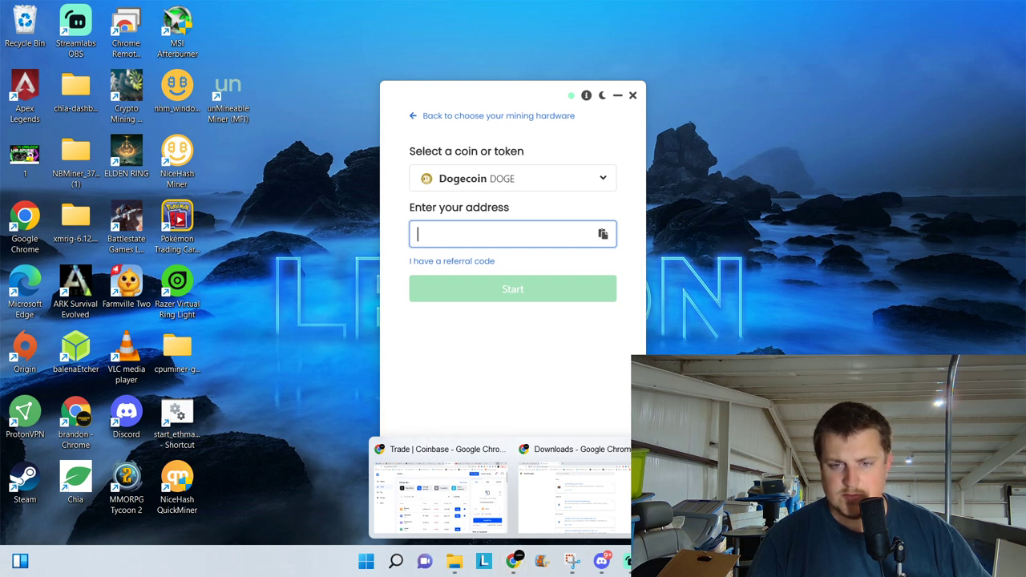
{"action": "mouse_move", "coordinate": [461, 497]}
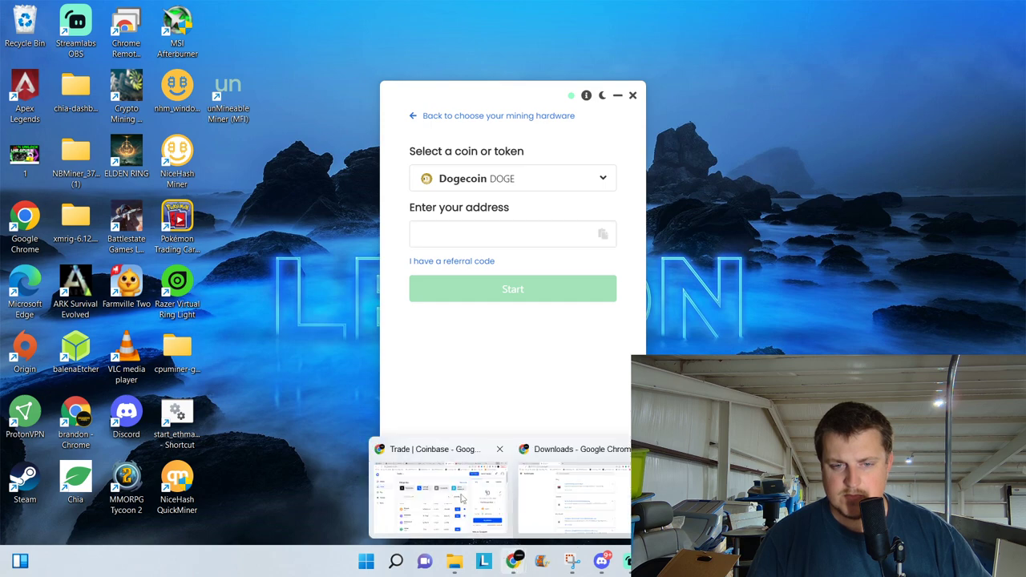
Search Coinbase for 'doge' and open the Dogecoin asset page
{"action": "left_click", "coordinate": [439, 493]}
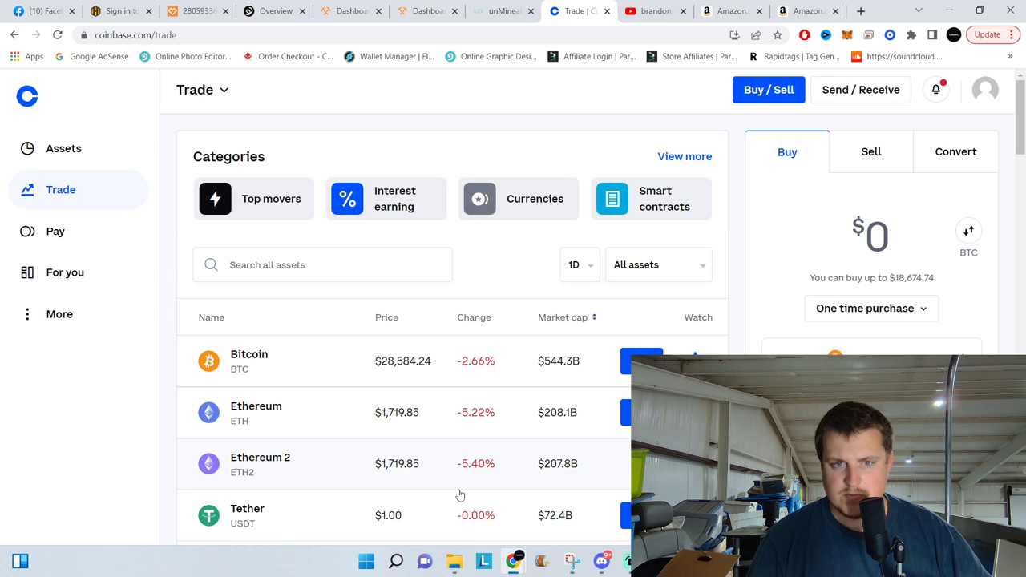
{"action": "scroll", "scroll_direction": "down", "scroll_amount": 3}
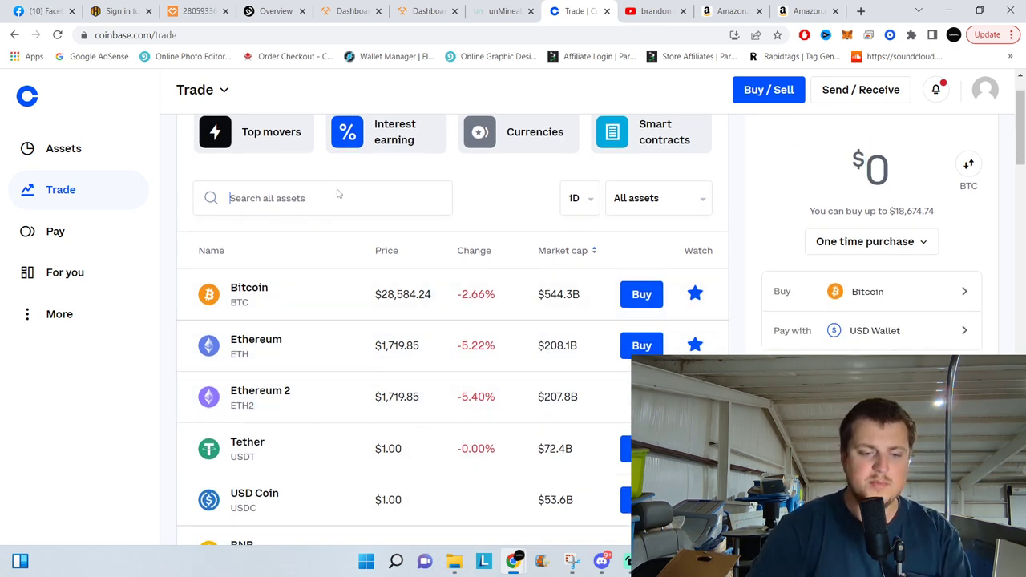
{"action": "type", "text": "doge"}
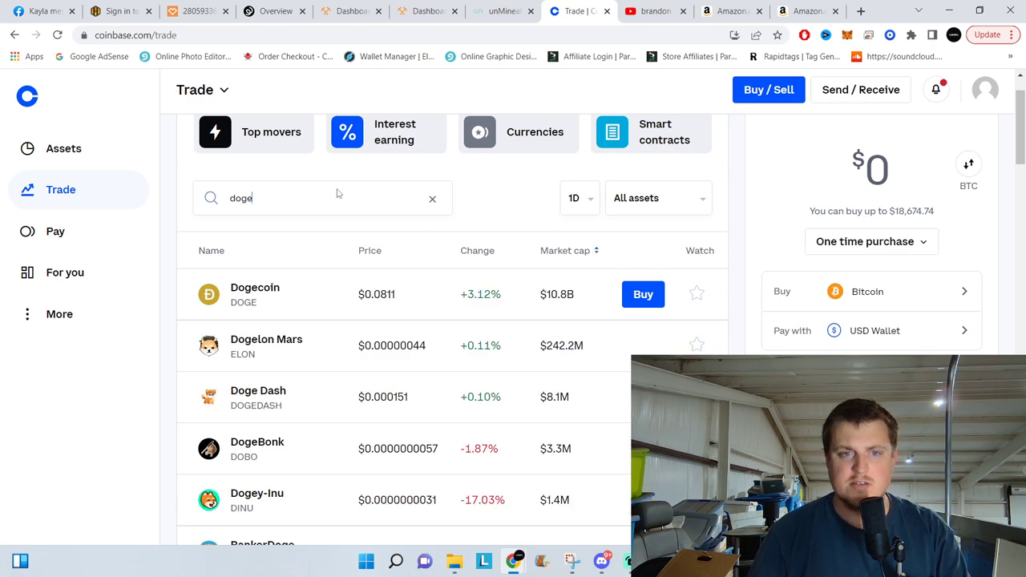
{"action": "mouse_move", "coordinate": [311, 297]}
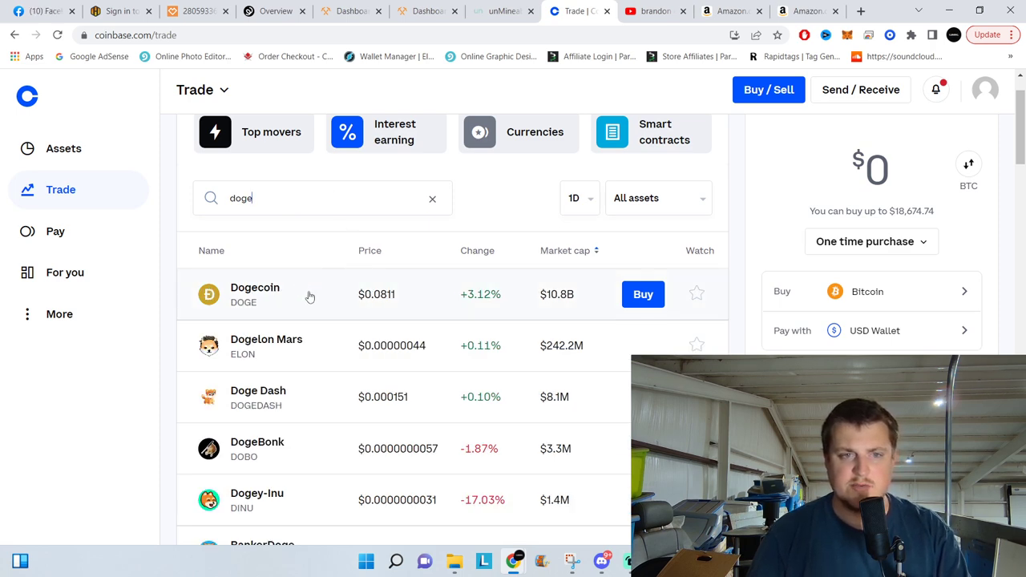
{"action": "left_click", "coordinate": [255, 295]}
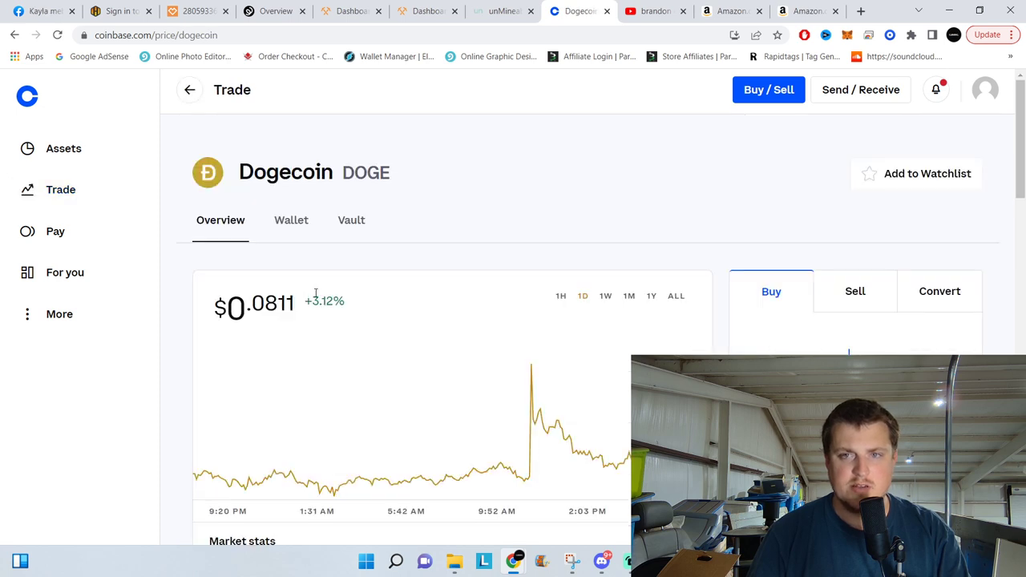
Copy the Dogecoin wallet's receive address into the miner's address field
{"action": "scroll", "scroll_direction": "down", "scroll_amount": 3}
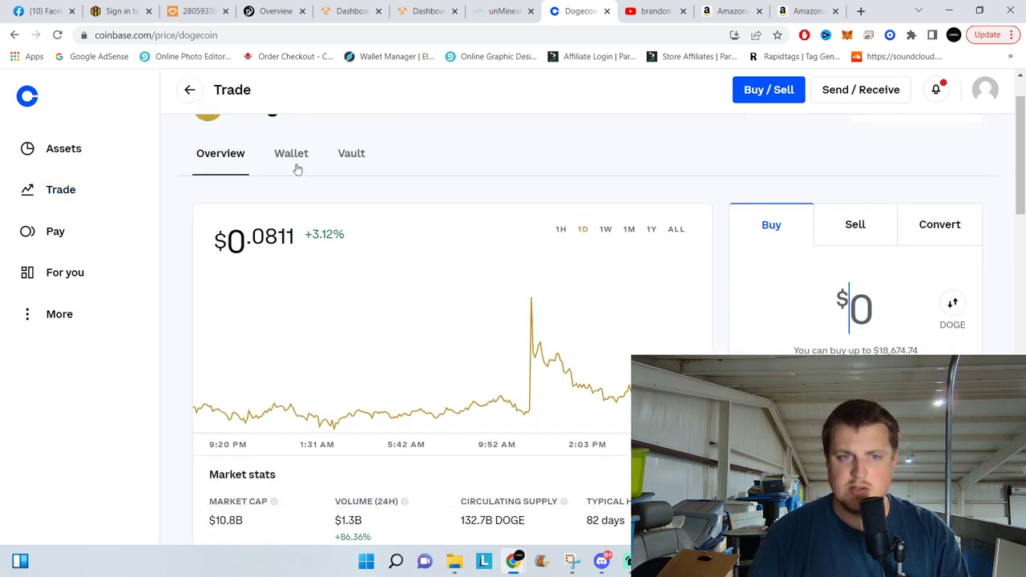
{"action": "left_click", "coordinate": [291, 154]}
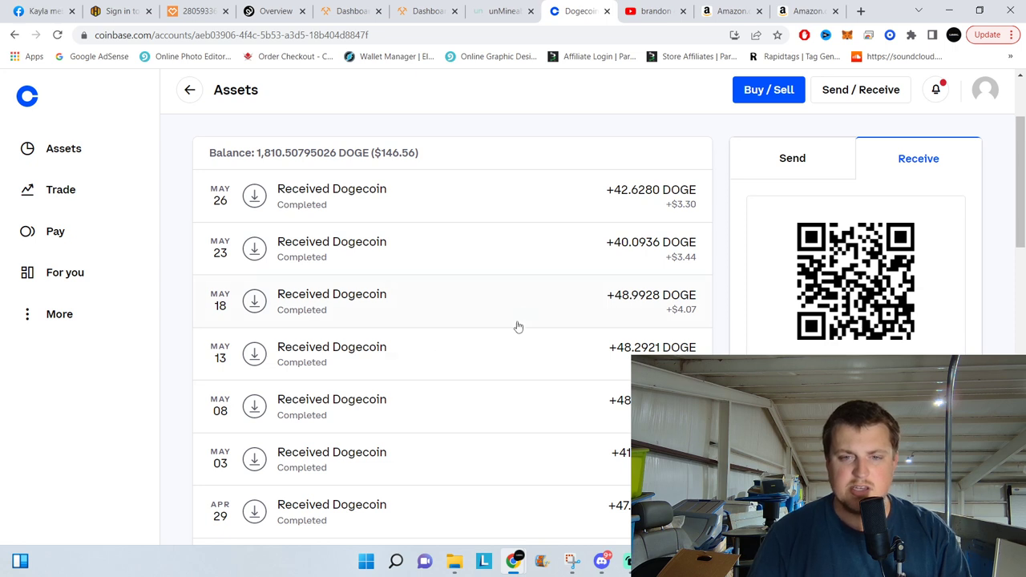
{"action": "scroll", "scroll_direction": "up", "scroll_amount": 3}
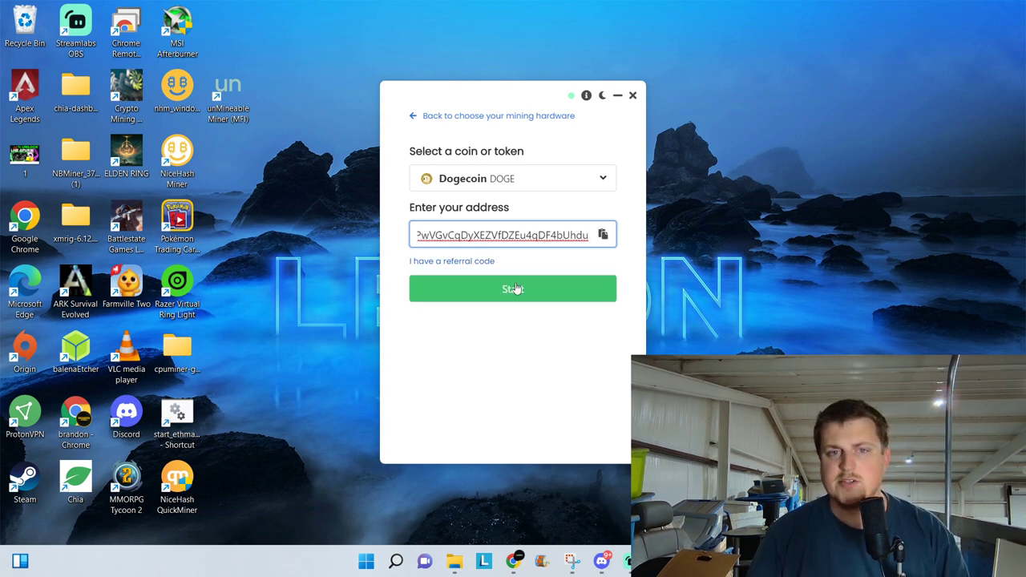
Start CPU mining Dogecoin to the Coinbase address and open its web earnings dashboard
{"action": "left_click", "coordinate": [513, 288]}
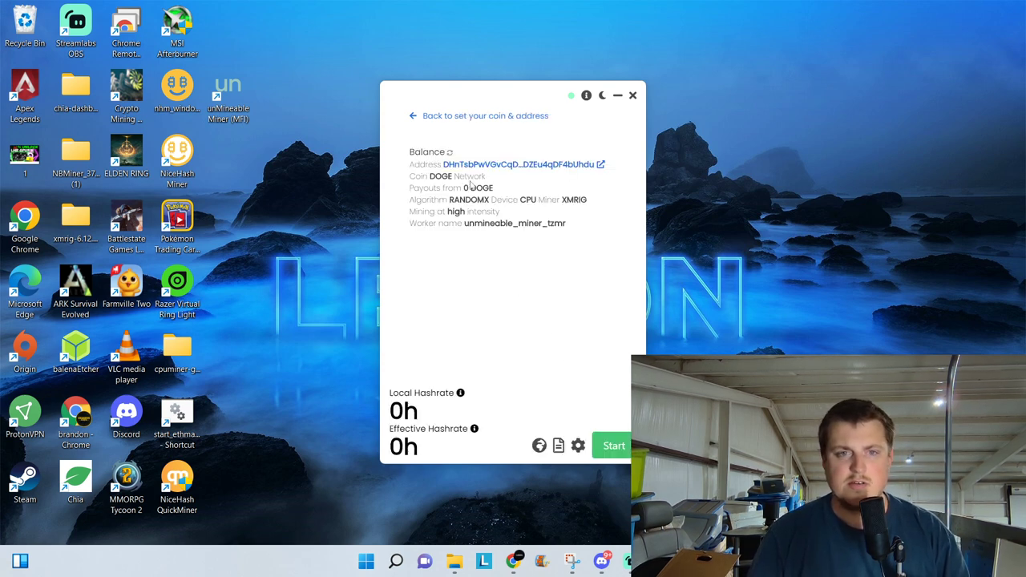
{"action": "left_click", "coordinate": [612, 446]}
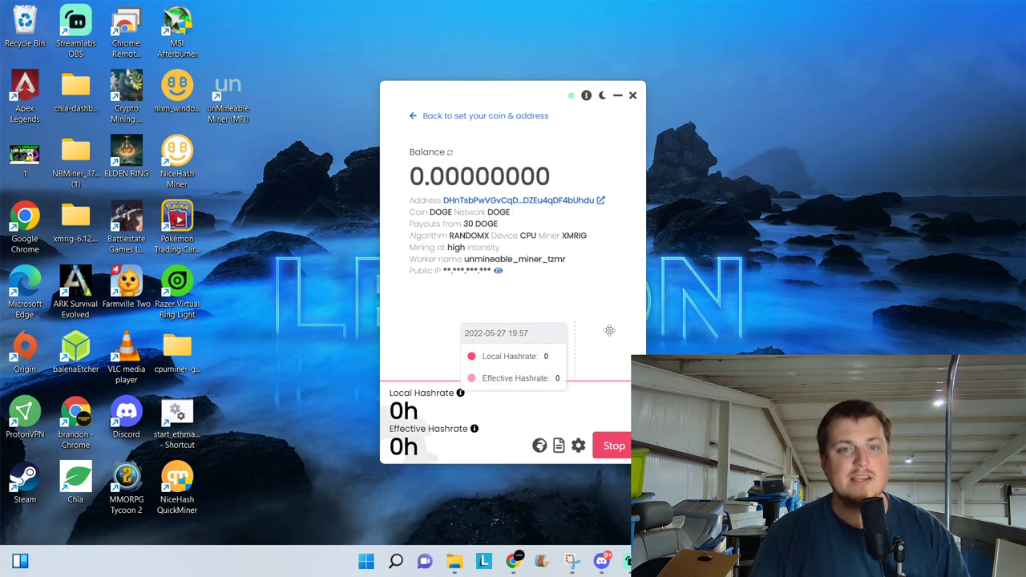
{"action": "mouse_move", "coordinate": [599, 317]}
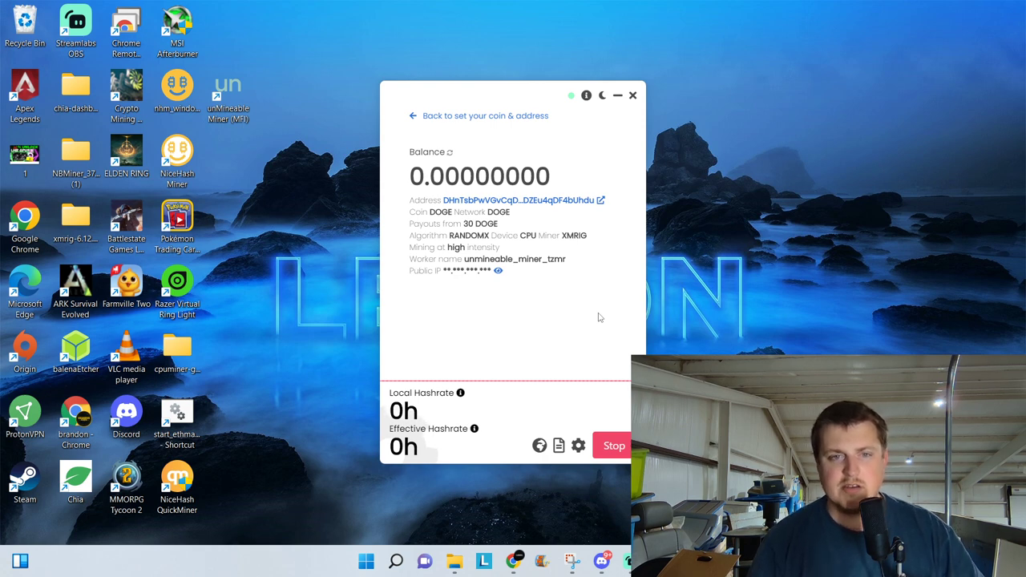
{"action": "mouse_move", "coordinate": [679, 234]}
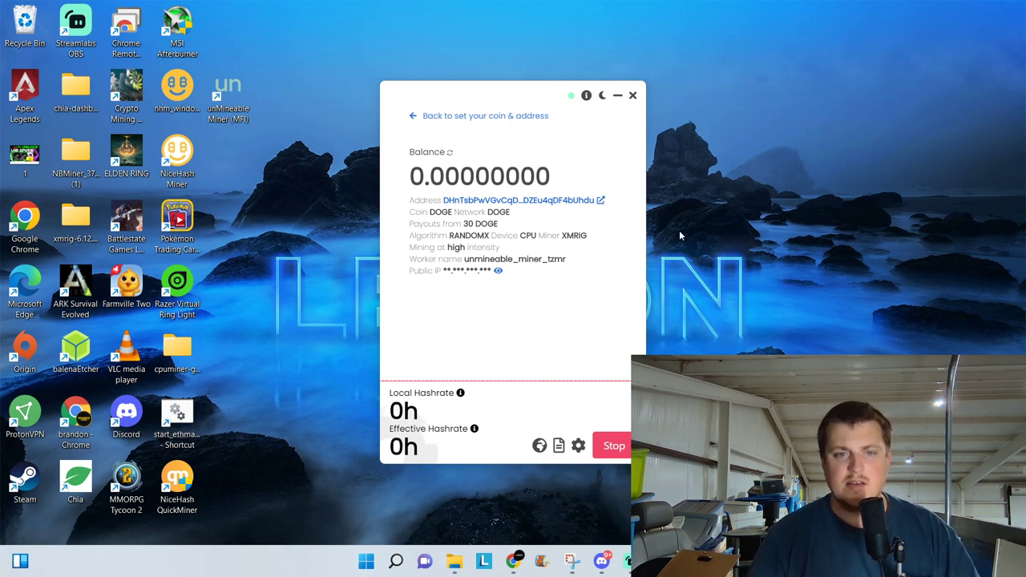
{"action": "mouse_move", "coordinate": [625, 345]}
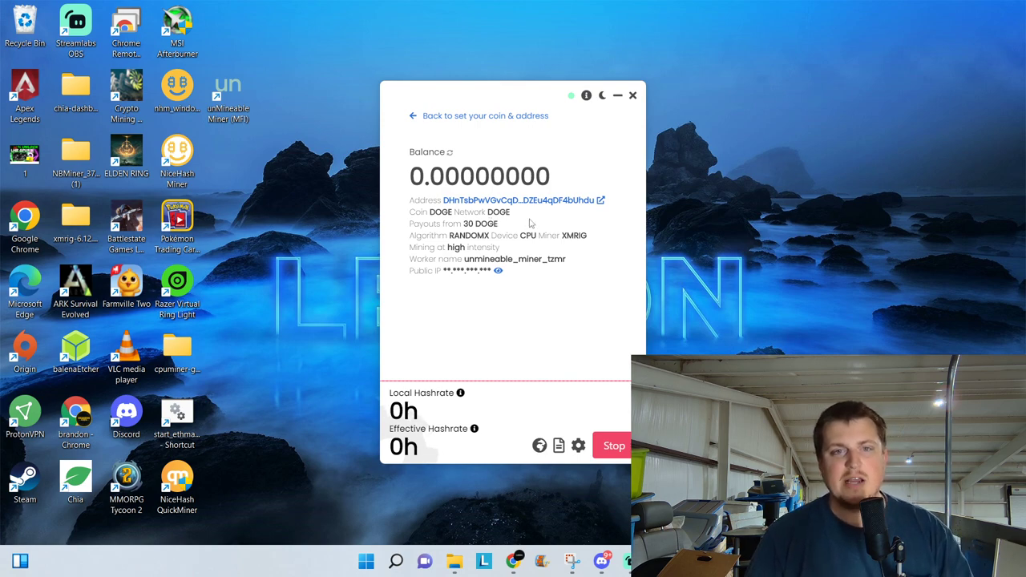
{"action": "mouse_move", "coordinate": [489, 199]}
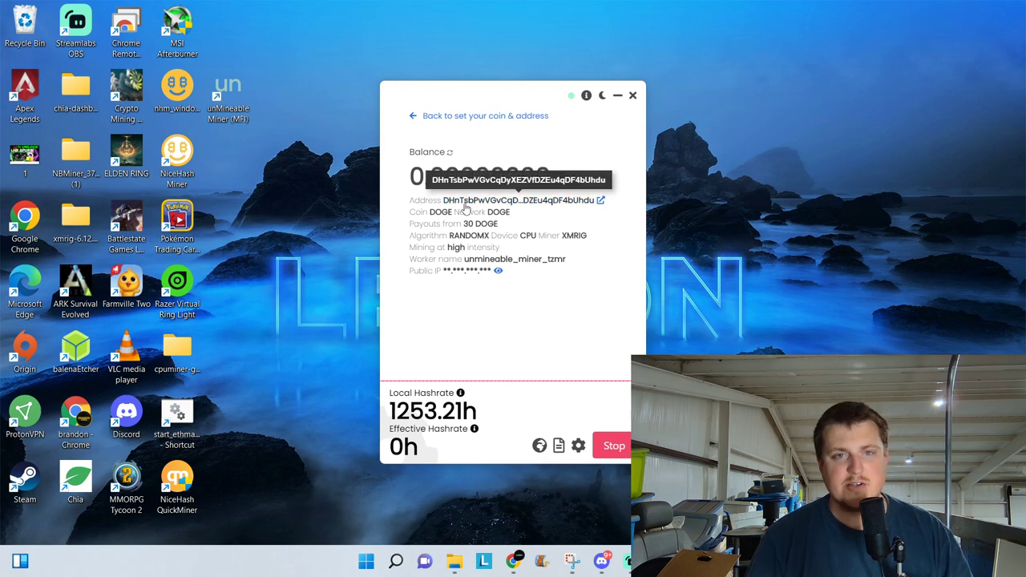
{"action": "left_click", "coordinate": [599, 199]}
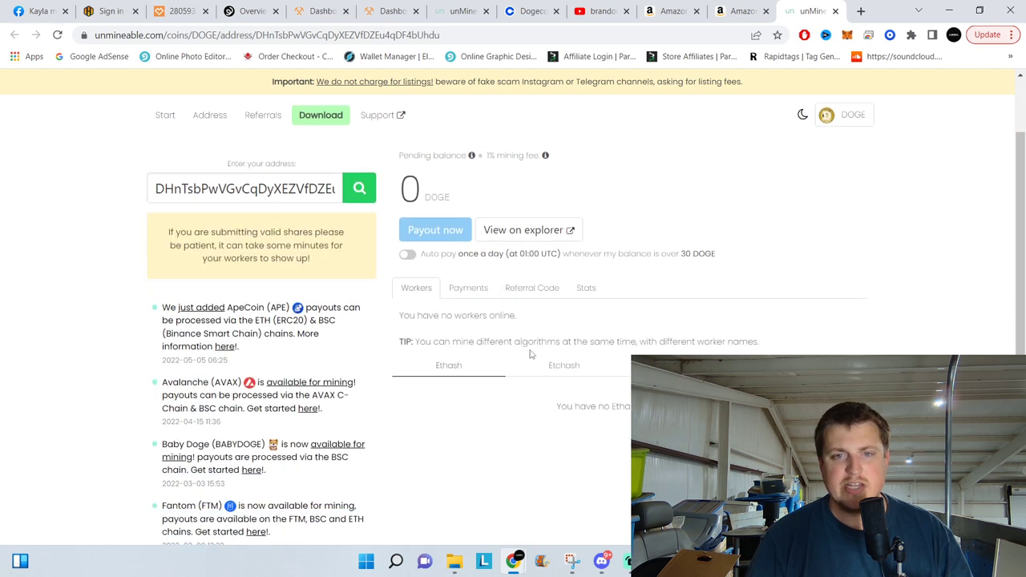
Check the Etchash, RandomX and KawPow worker lists, ending on RandomX with no workers online
{"action": "scroll", "scroll_direction": "down", "scroll_amount": 3}
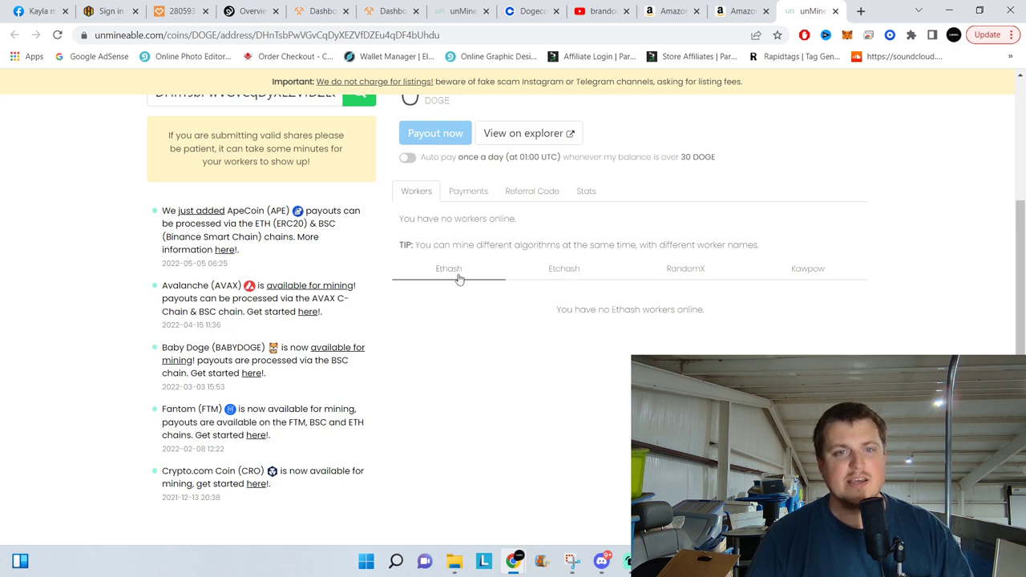
{"action": "left_click", "coordinate": [564, 269]}
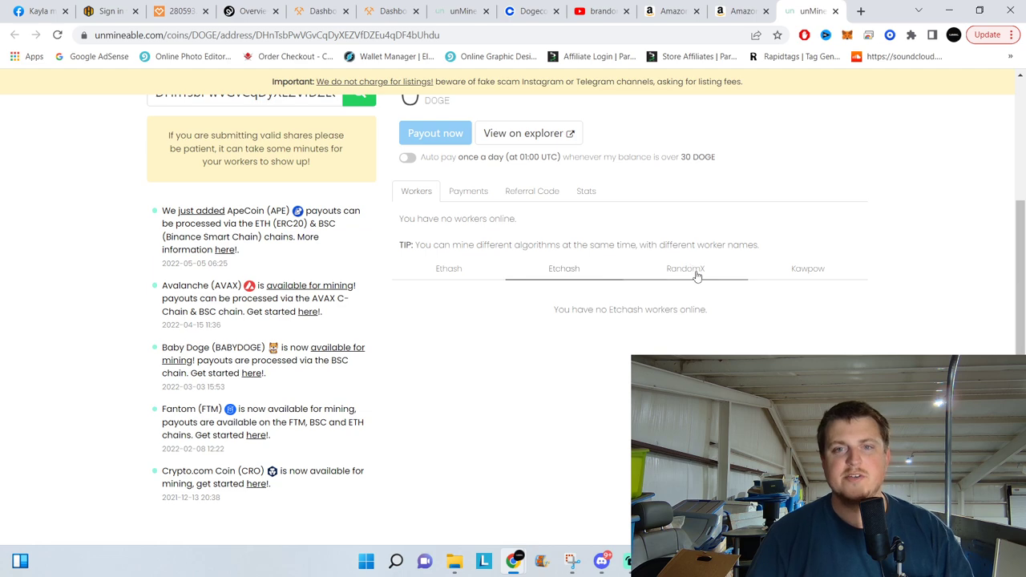
{"action": "left_click", "coordinate": [686, 269]}
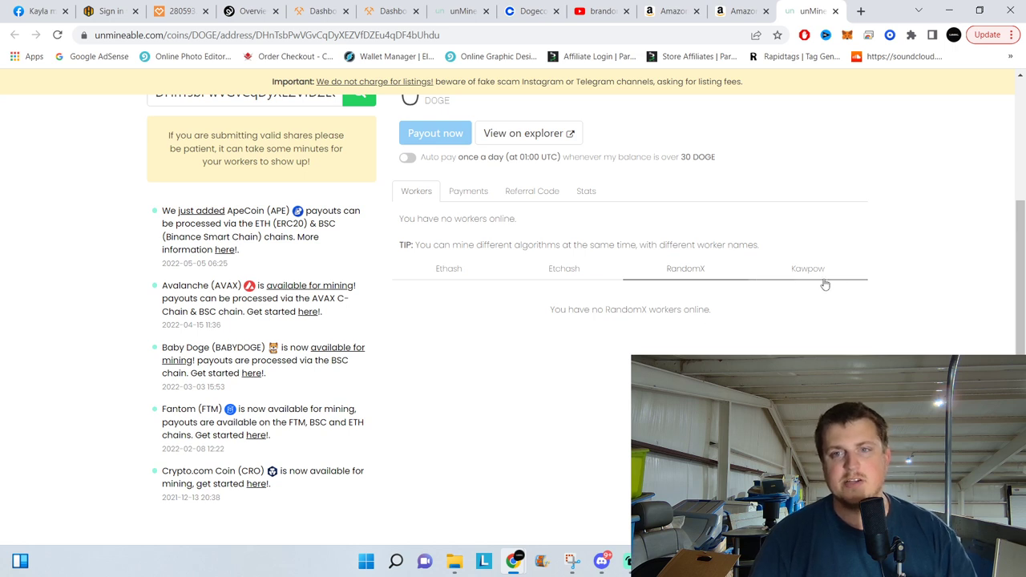
{"action": "left_click", "coordinate": [808, 269]}
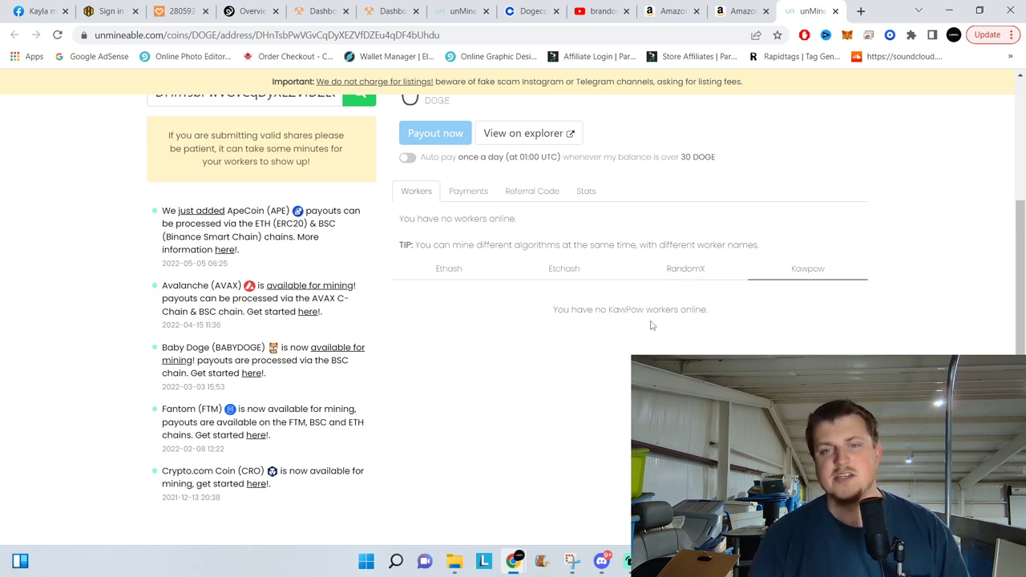
{"action": "left_click", "coordinate": [686, 269]}
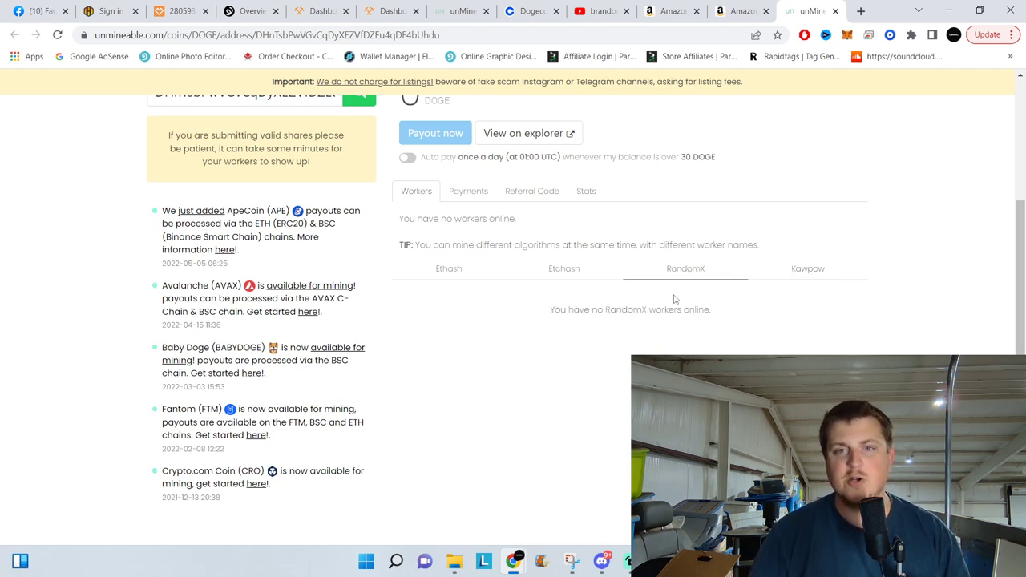
{"action": "mouse_move", "coordinate": [713, 336]}
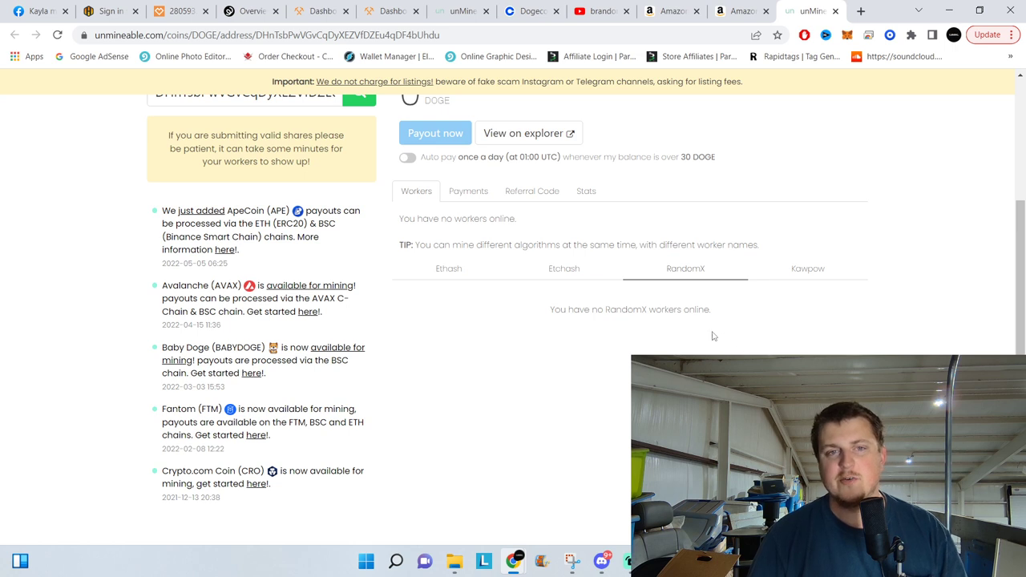
{"action": "scroll", "scroll_direction": "up", "scroll_amount": 3}
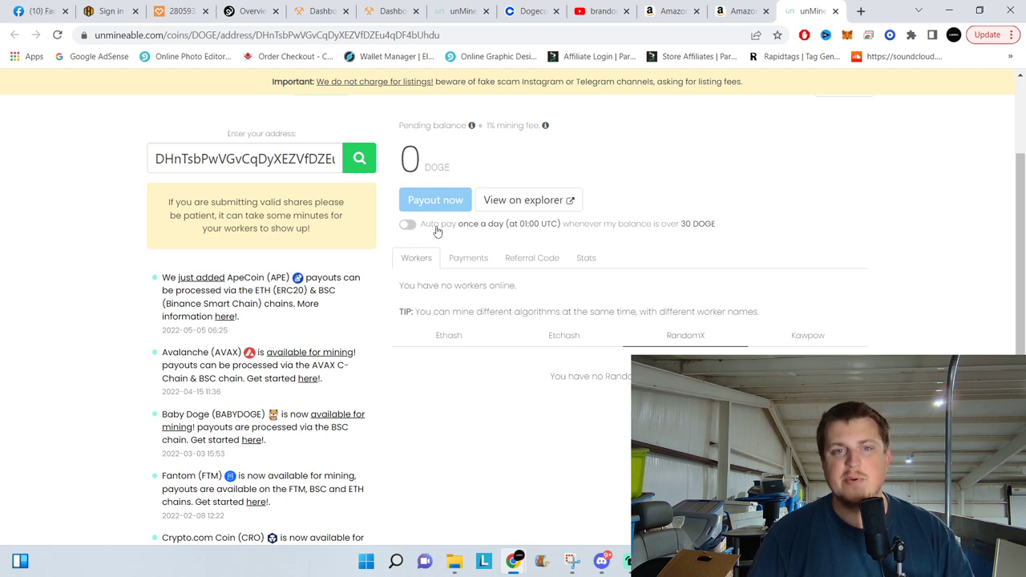
{"action": "mouse_move", "coordinate": [654, 231]}
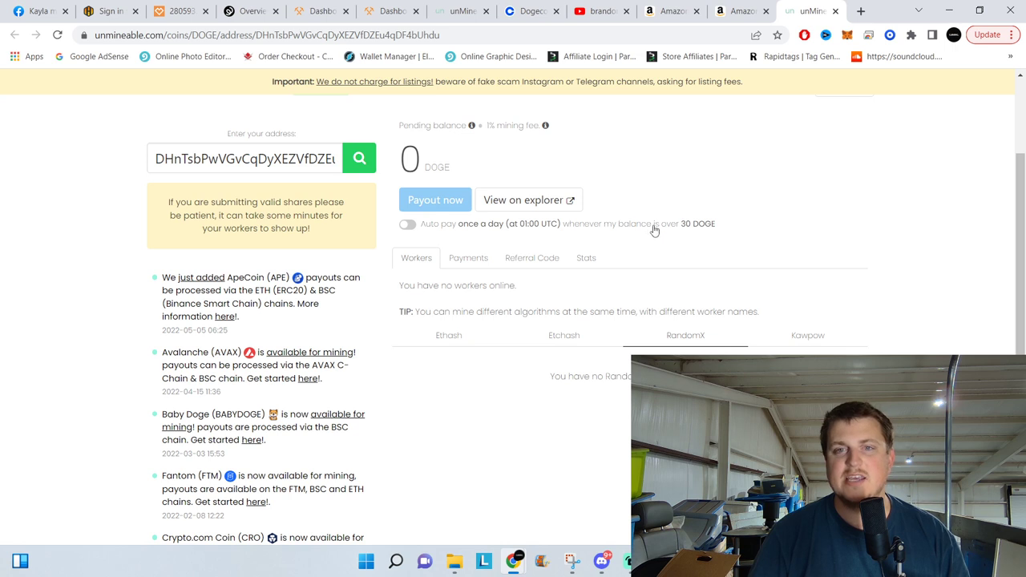
{"action": "mouse_move", "coordinate": [703, 233]}
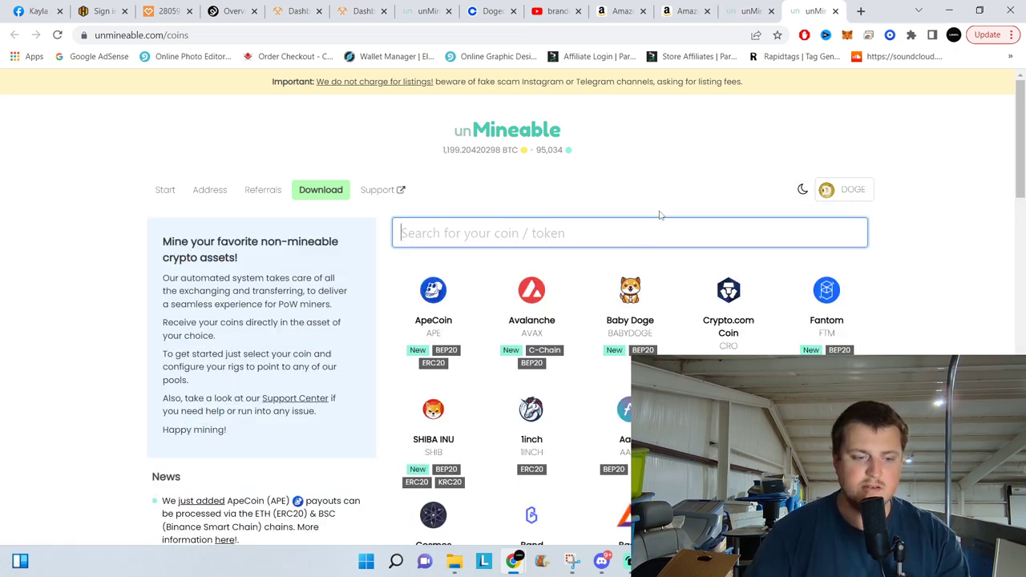
Search 'doge' on unMineable and look over the Dogecoin coin page
{"action": "type", "text": "doge"}
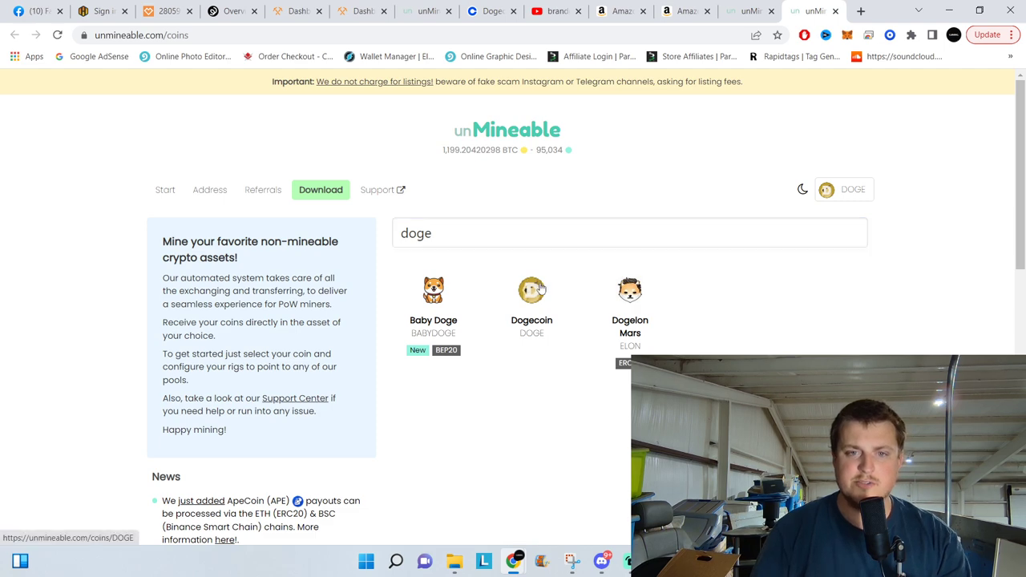
{"action": "left_click", "coordinate": [532, 290]}
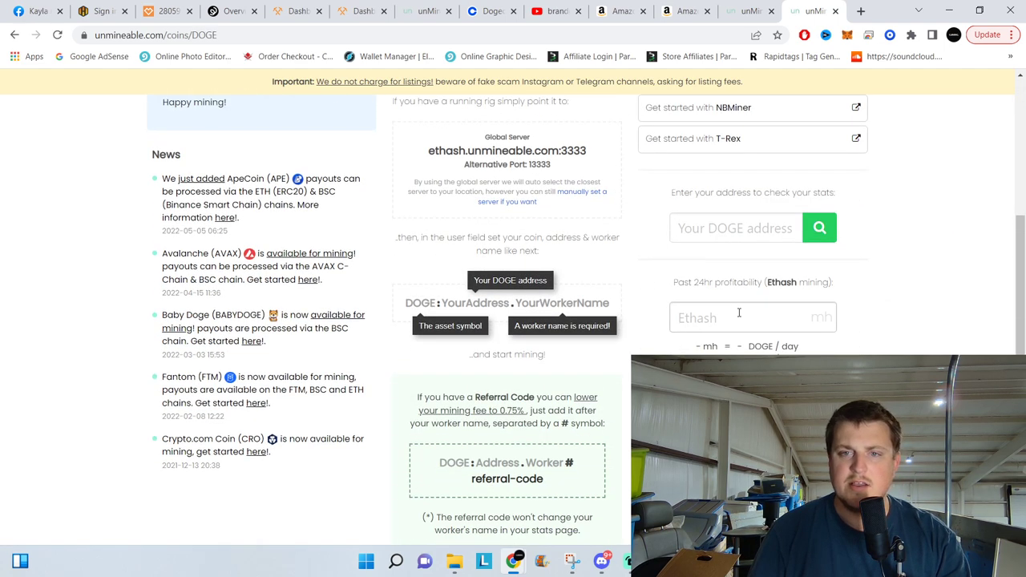
{"action": "scroll", "scroll_direction": "up", "scroll_amount": 3}
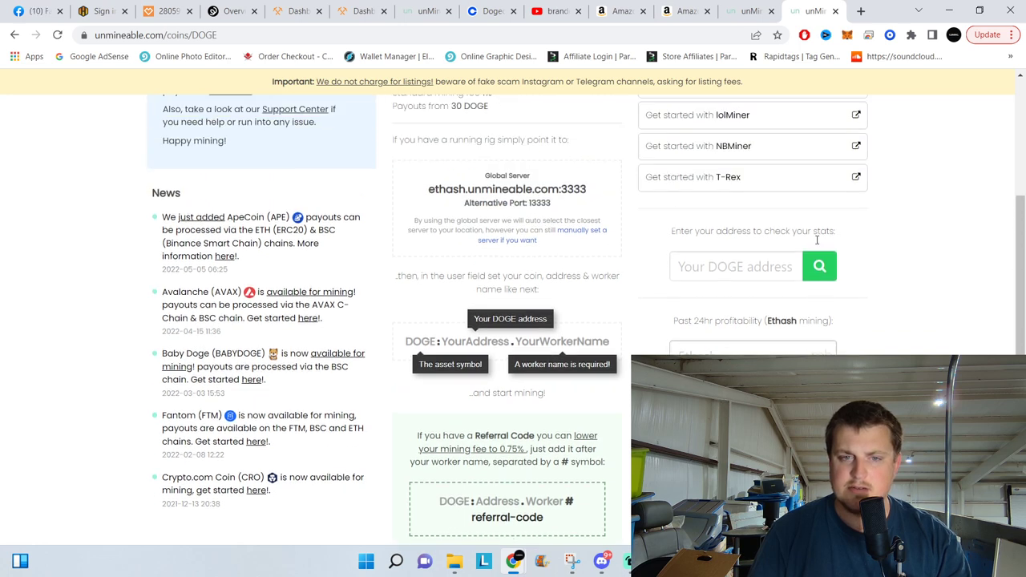
{"action": "scroll", "scroll_direction": "down", "scroll_amount": 3}
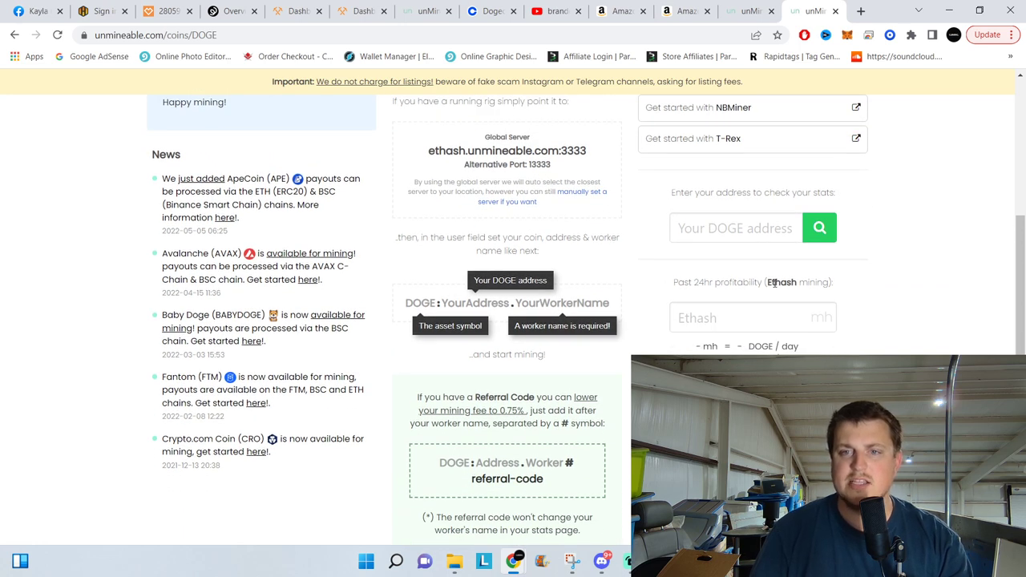
{"action": "scroll", "scroll_direction": "down", "scroll_amount": 3}
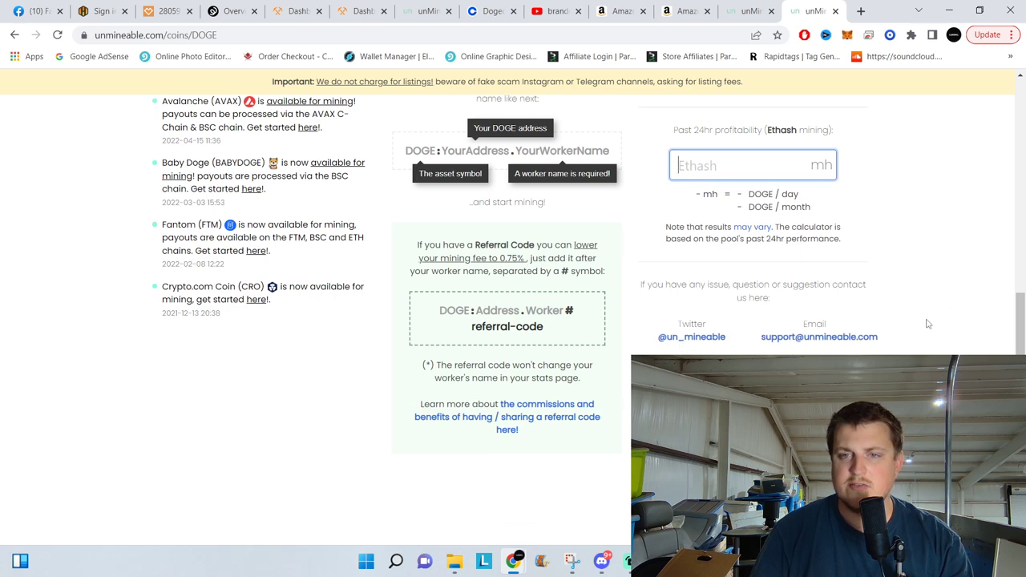
{"action": "scroll", "scroll_direction": "up", "scroll_amount": 3}
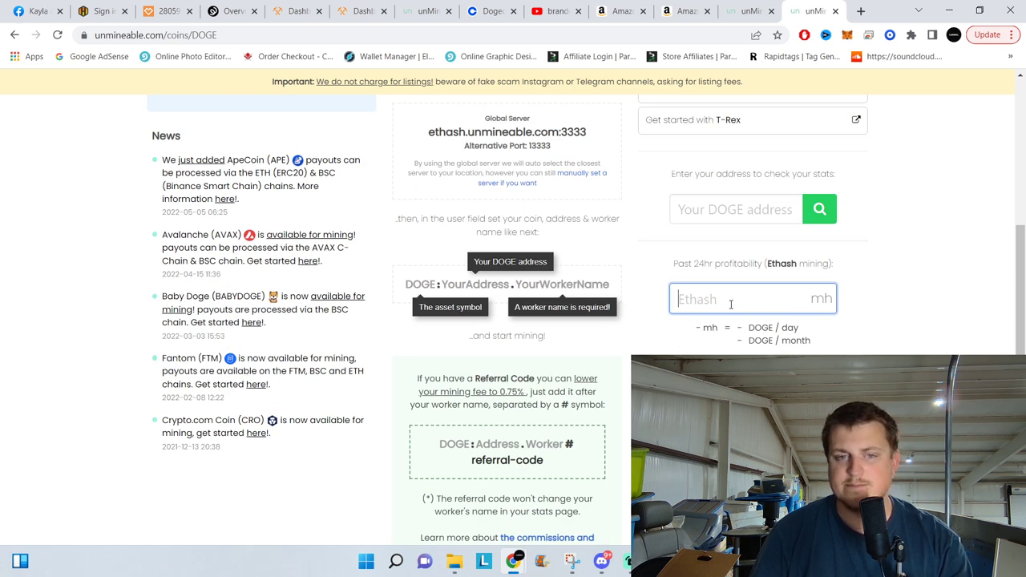
{"action": "mouse_move", "coordinate": [887, 288]}
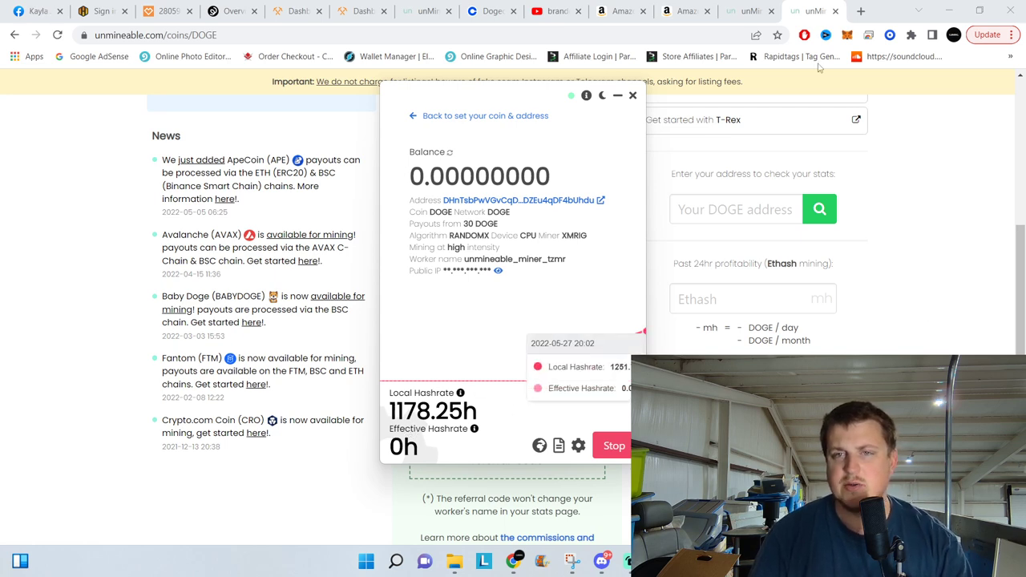
Search 'xmr calculator' in a new tab and open CryptoCompare's Monero profitability calculator
{"action": "left_click", "coordinate": [859, 10]}
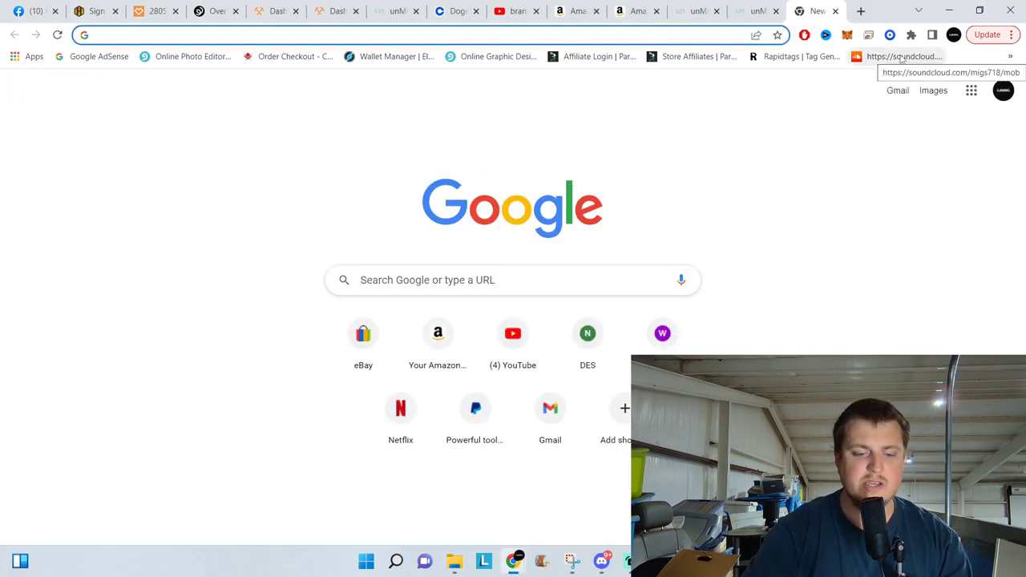
{"action": "type", "text": "xmr calculator"}
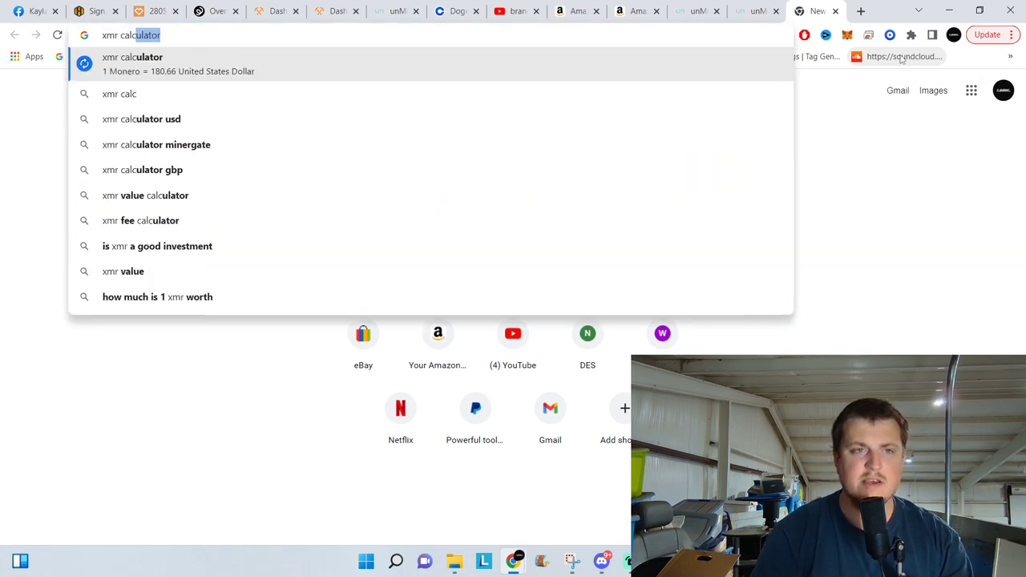
{"action": "key", "text": "Return"}
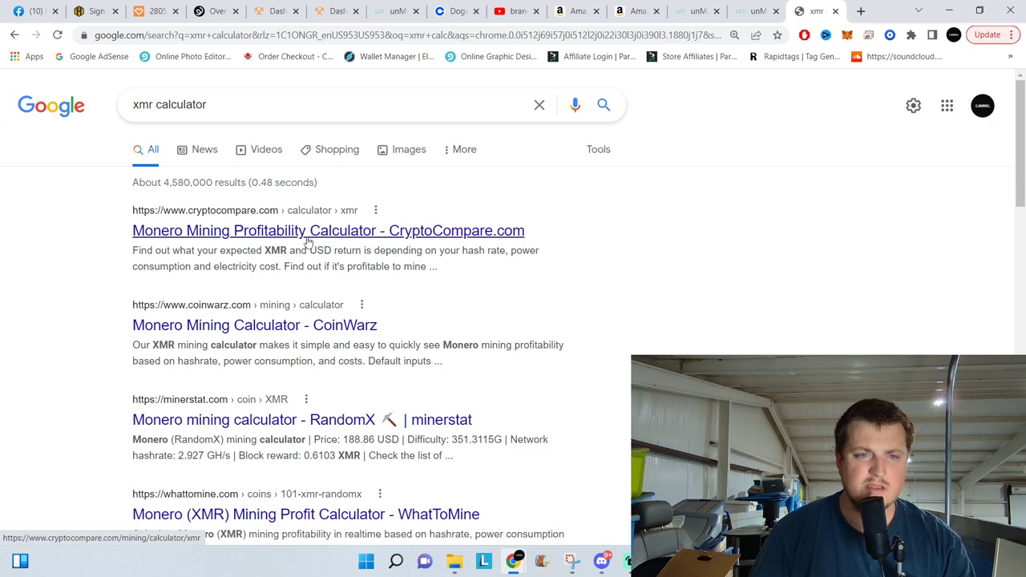
{"action": "left_click", "coordinate": [327, 231]}
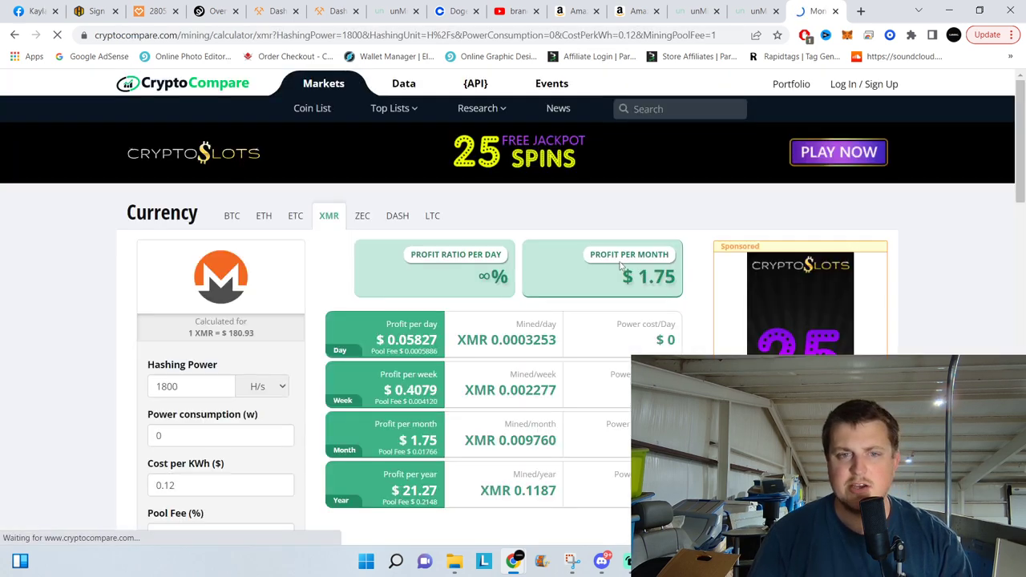
Set hashing power to 1200 H/s and review the roughly $1.17 monthly profit estimate
{"action": "triple_click", "coordinate": [191, 384]}
{"action": "type", "text": "1200"}
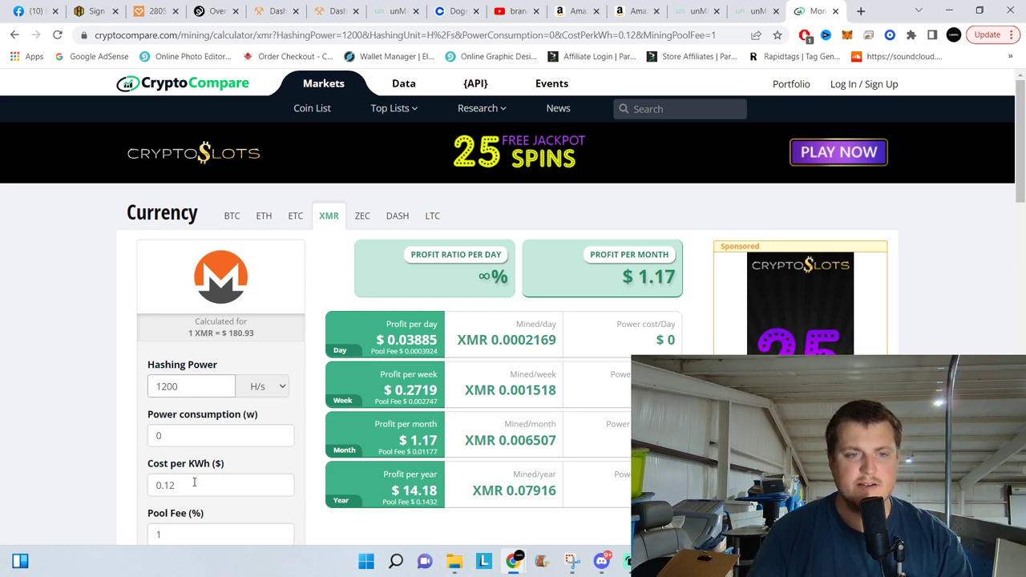
{"action": "scroll", "scroll_direction": "down", "scroll_amount": 3}
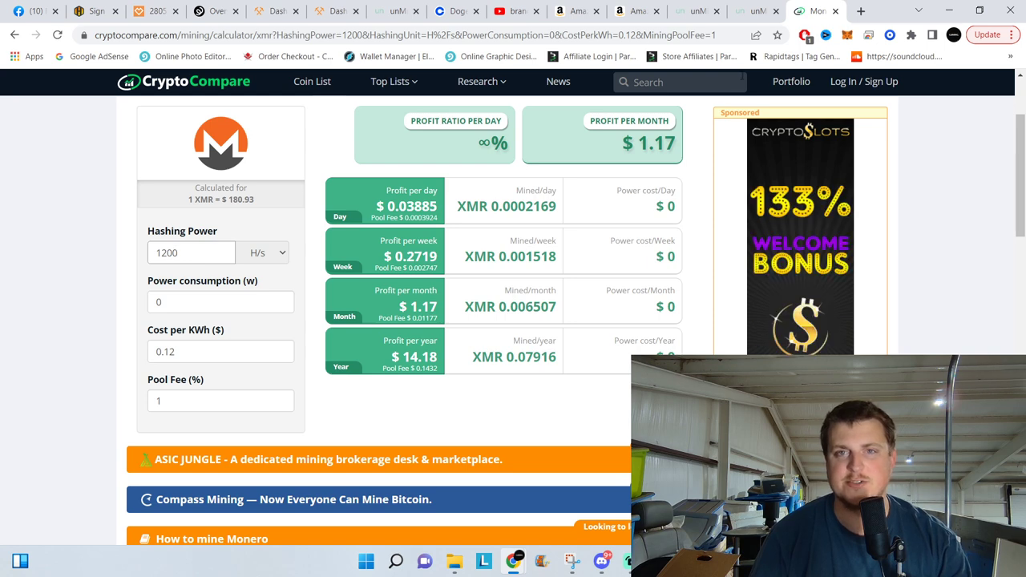
{"action": "mouse_move", "coordinate": [756, 9]}
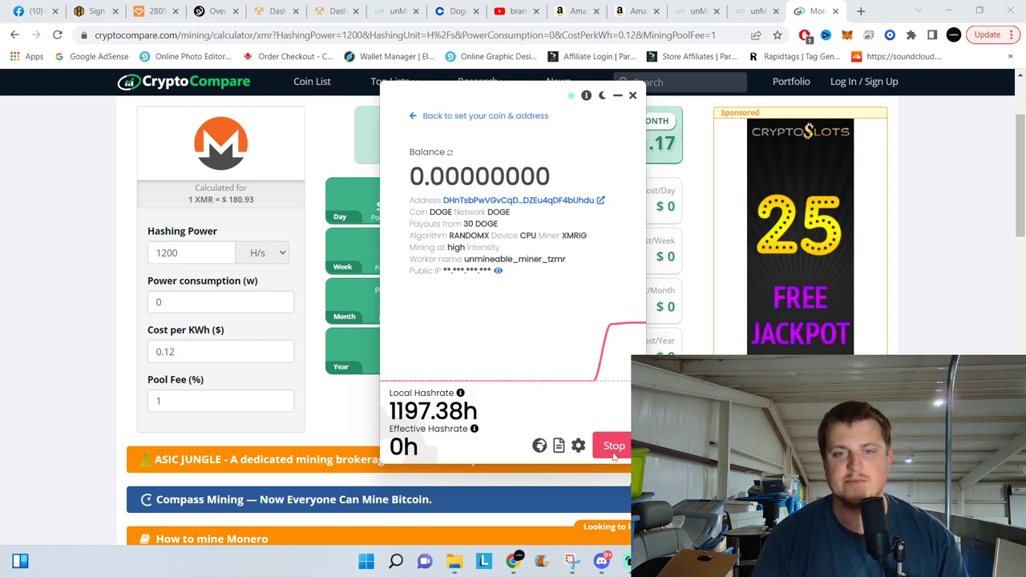
Stop CPU mining, minimize the miner and return to the unMineable Dogecoin page
{"action": "left_click", "coordinate": [614, 445]}
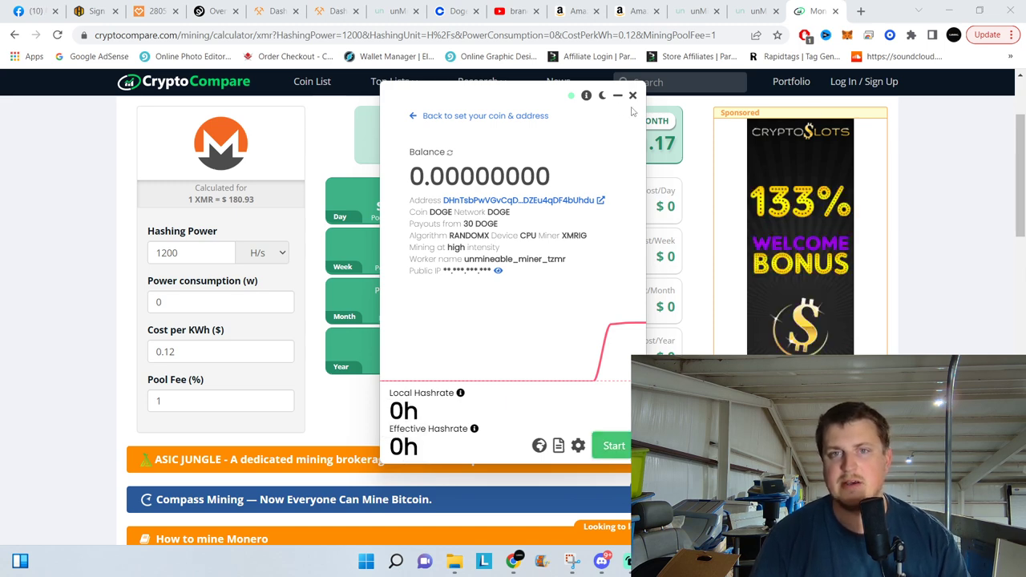
{"action": "left_click", "coordinate": [631, 96]}
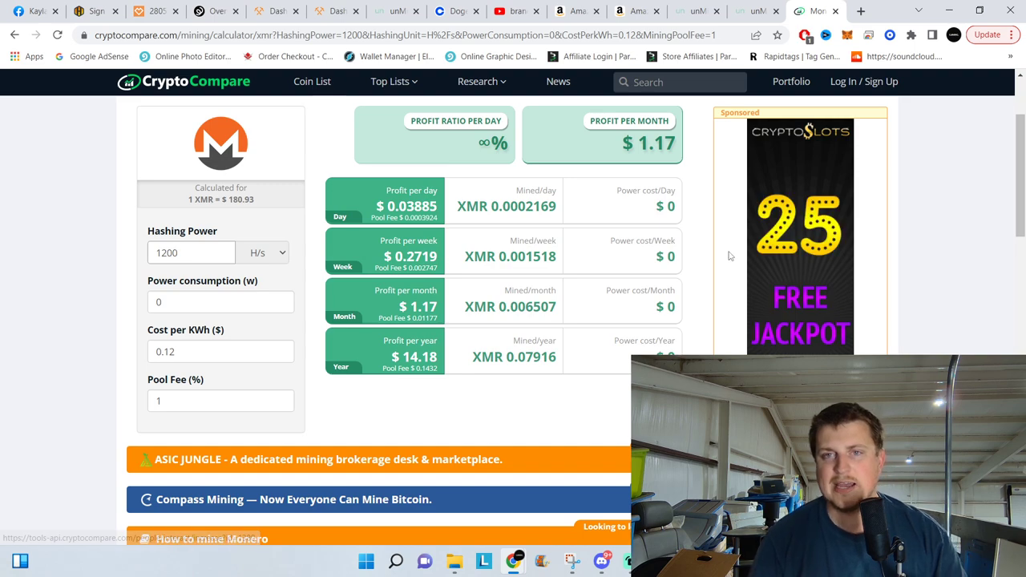
{"action": "left_click", "coordinate": [753, 10]}
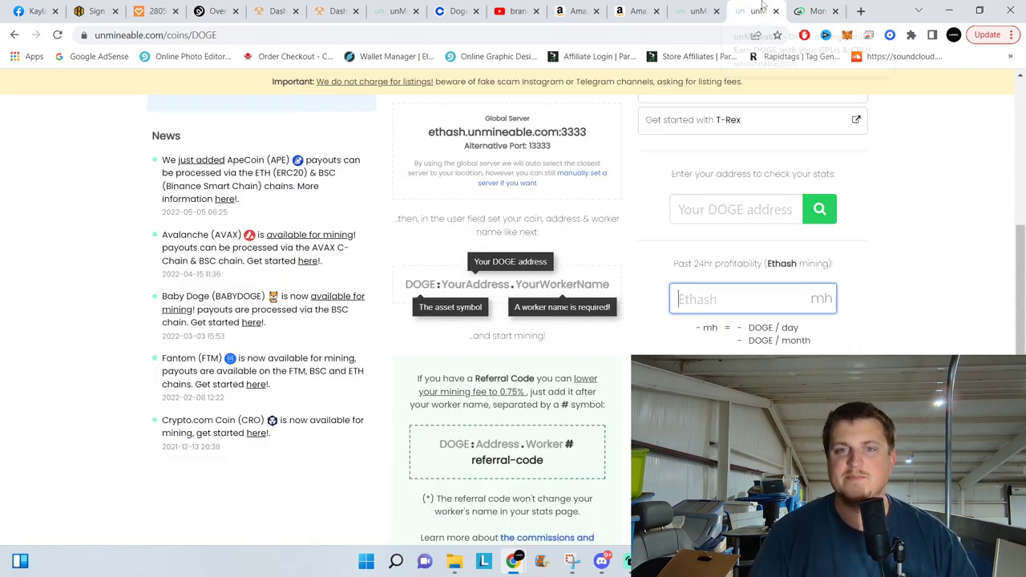
Scroll the DOGE page toward the address stats dashboard showing 0 DOGE pending
{"action": "scroll", "scroll_direction": "up", "scroll_amount": 3}
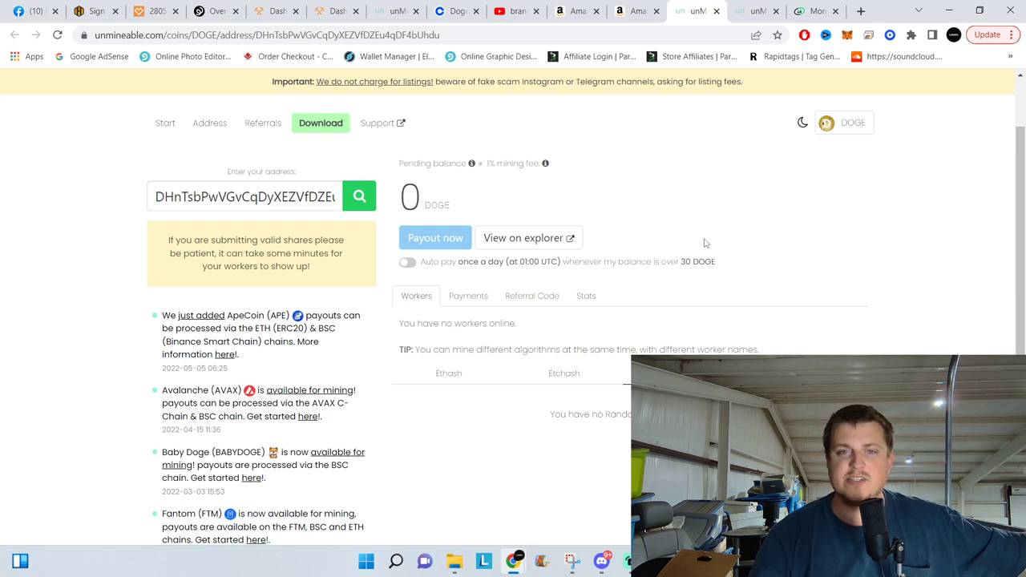
Restore the stopped unMineable Miner window from the taskbar over the dashboard
{"action": "double_click", "coordinate": [497, 164]}
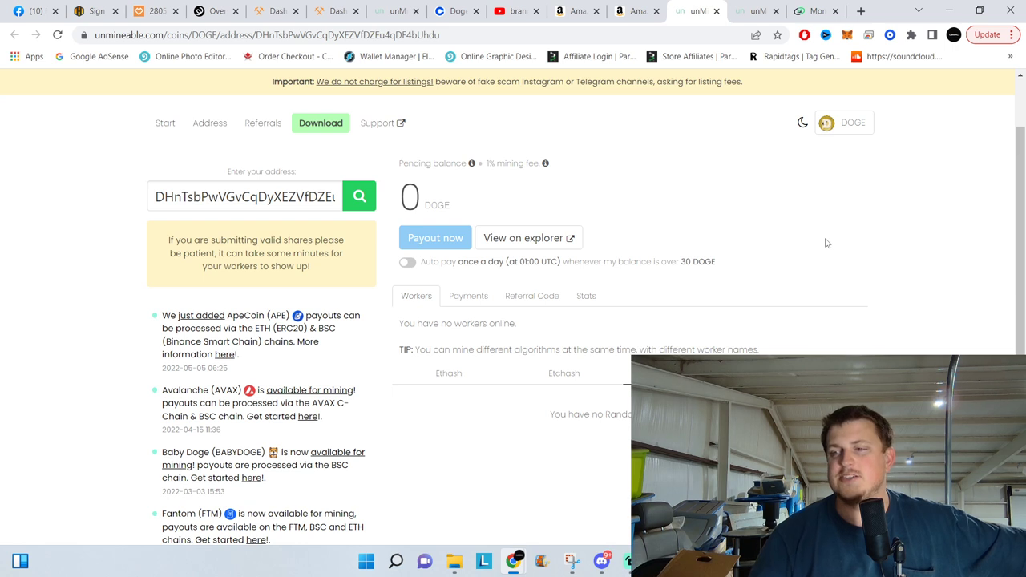
{"action": "mouse_move", "coordinate": [661, 228]}
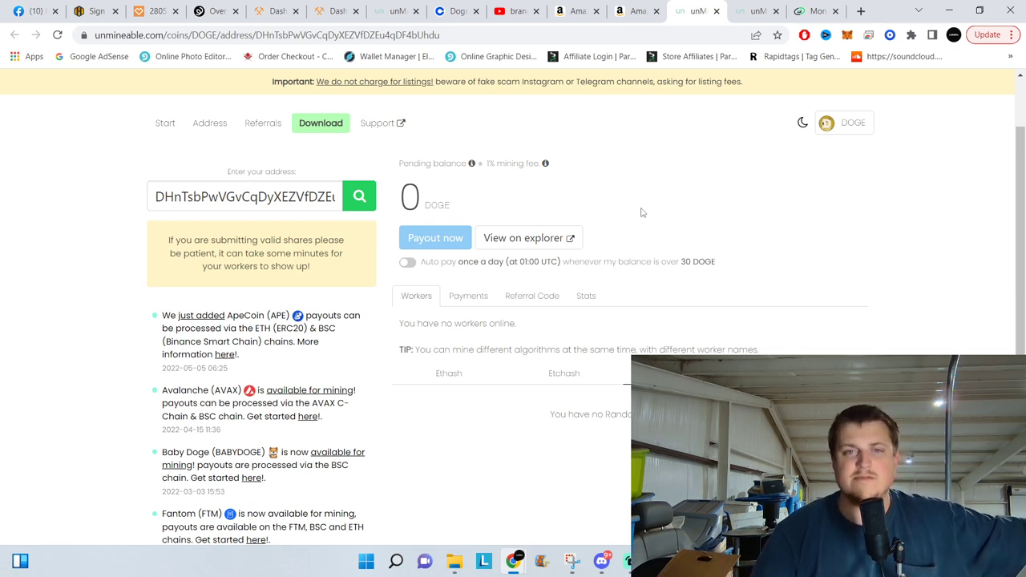
{"action": "mouse_move", "coordinate": [673, 212]}
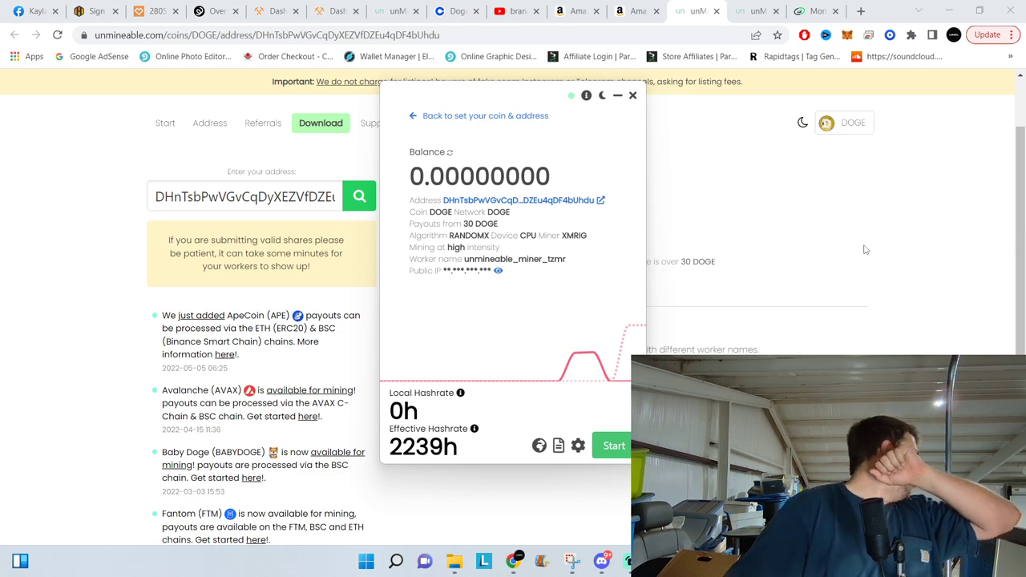
{"action": "mouse_move", "coordinate": [963, 122]}
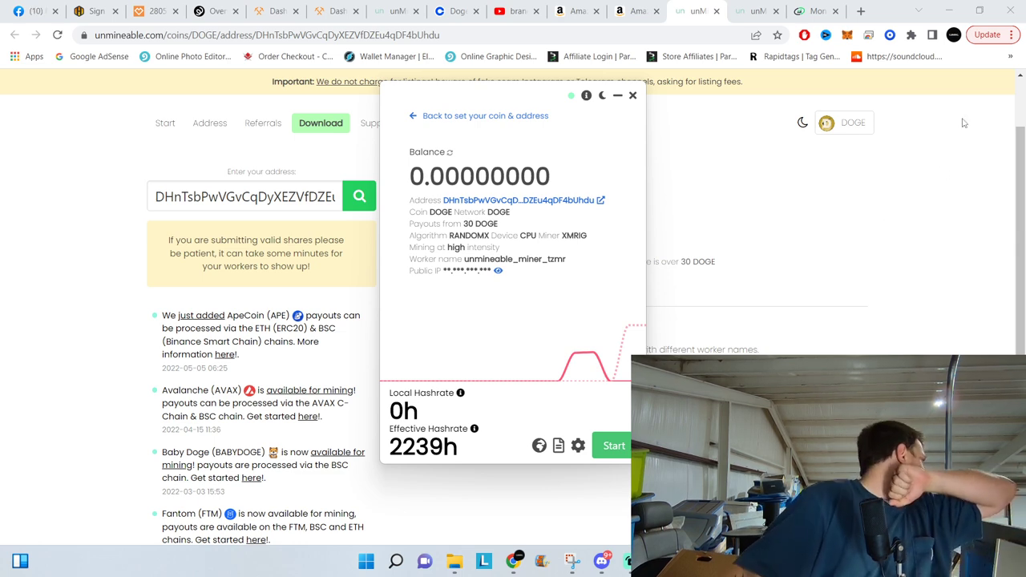